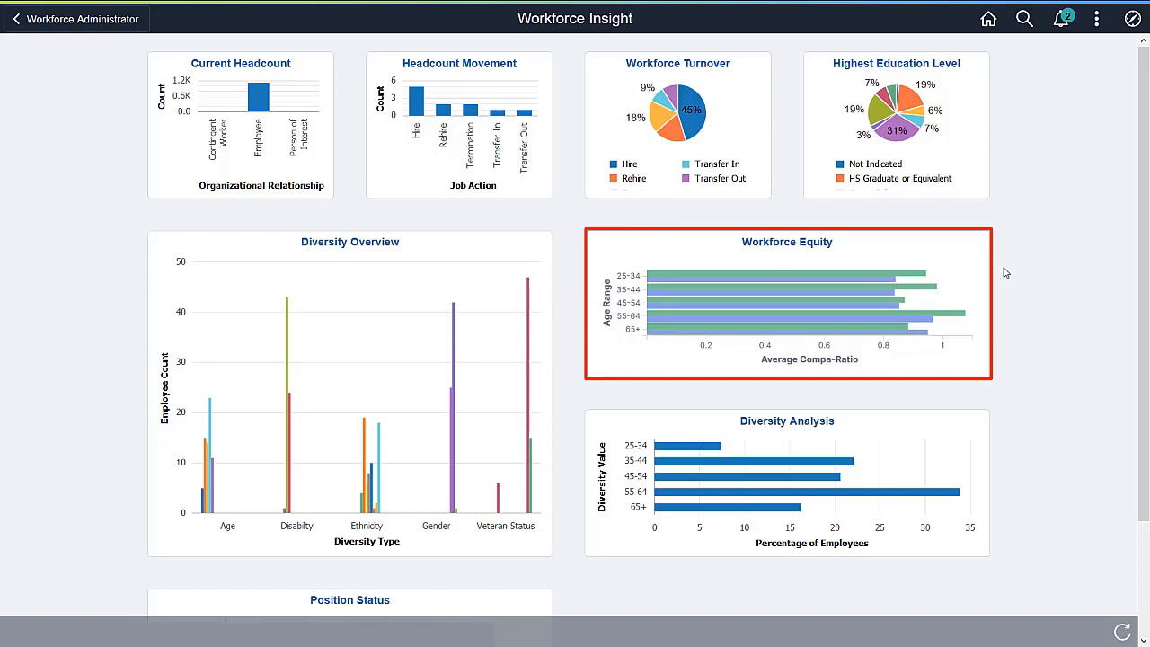
mouse_move(977, 286)
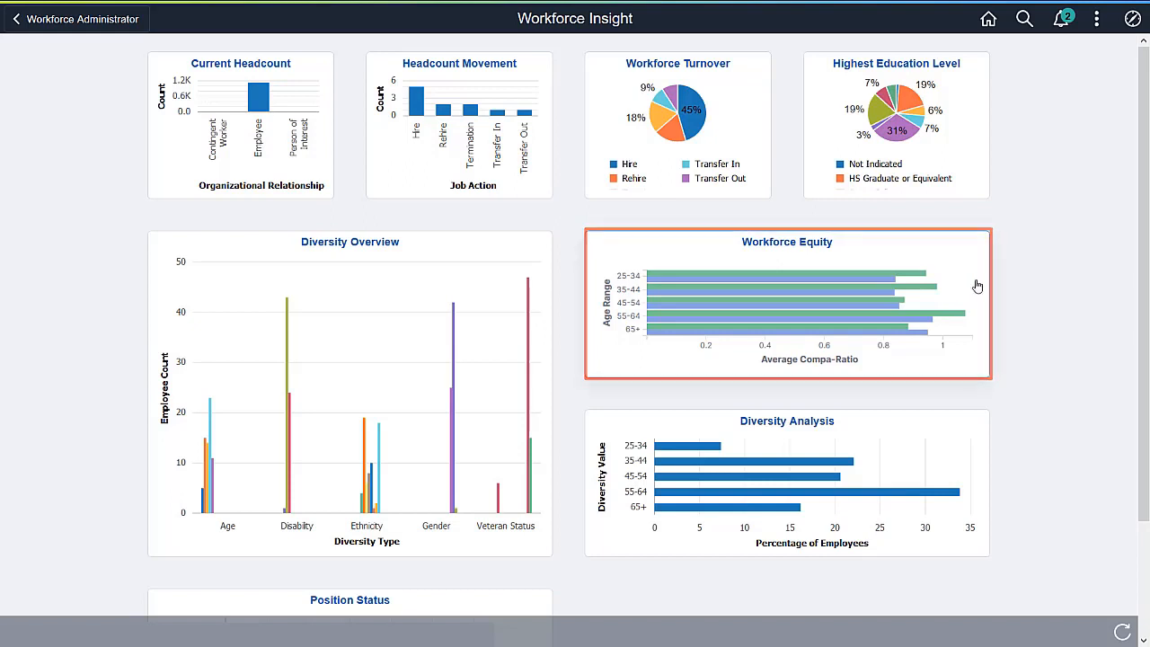
Step: Open the Kibana Visualizer dashboard from the Workforce Equity tile
left_click(788, 305)
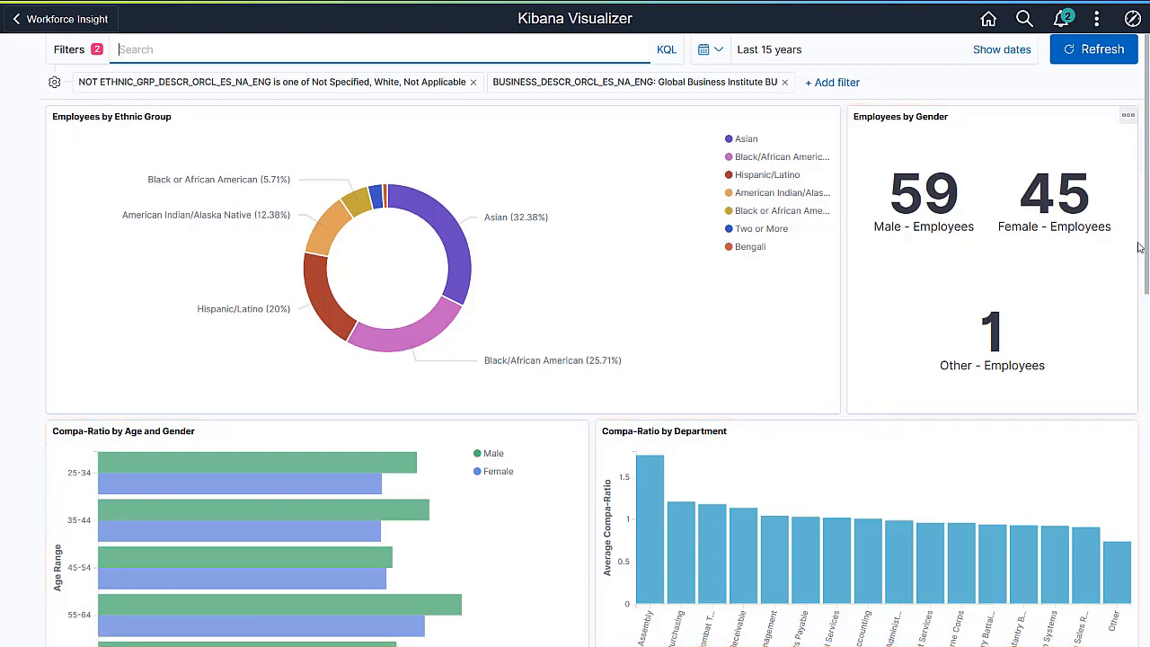
scroll("down", 3)
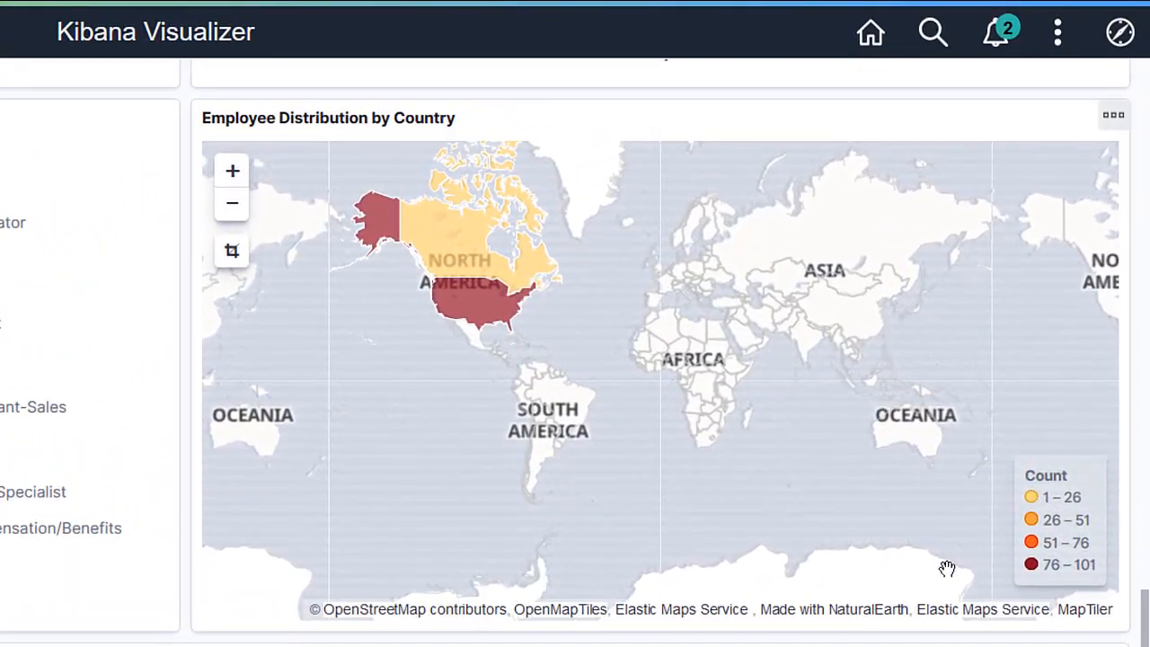
mouse_move(467, 320)
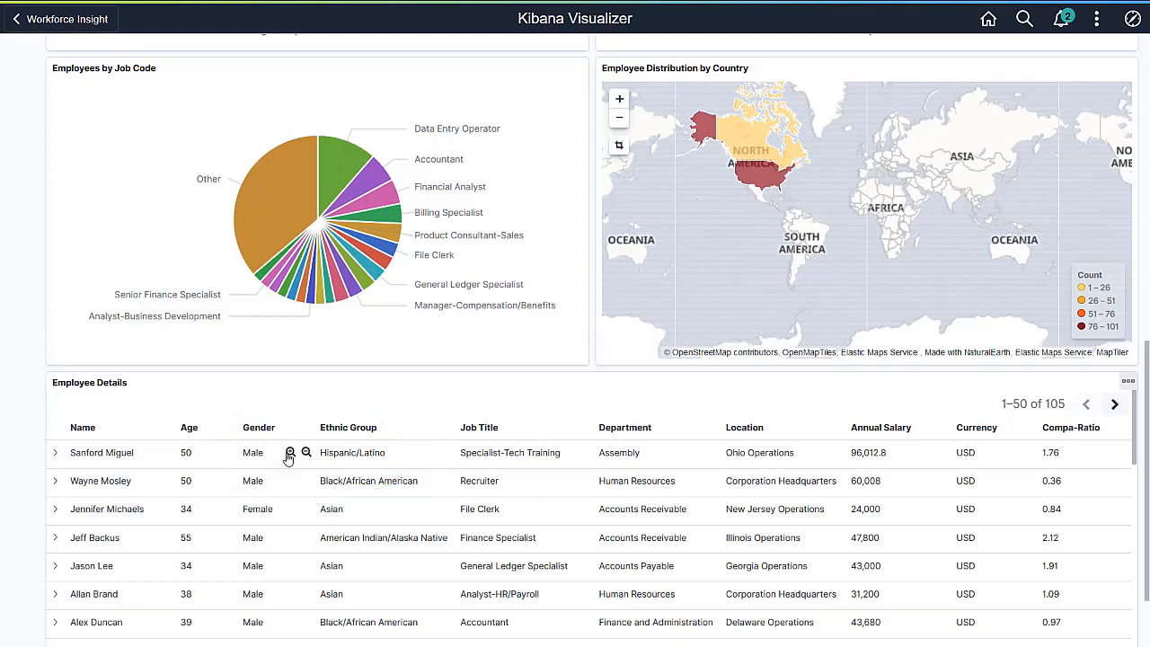
mouse_move(305, 453)
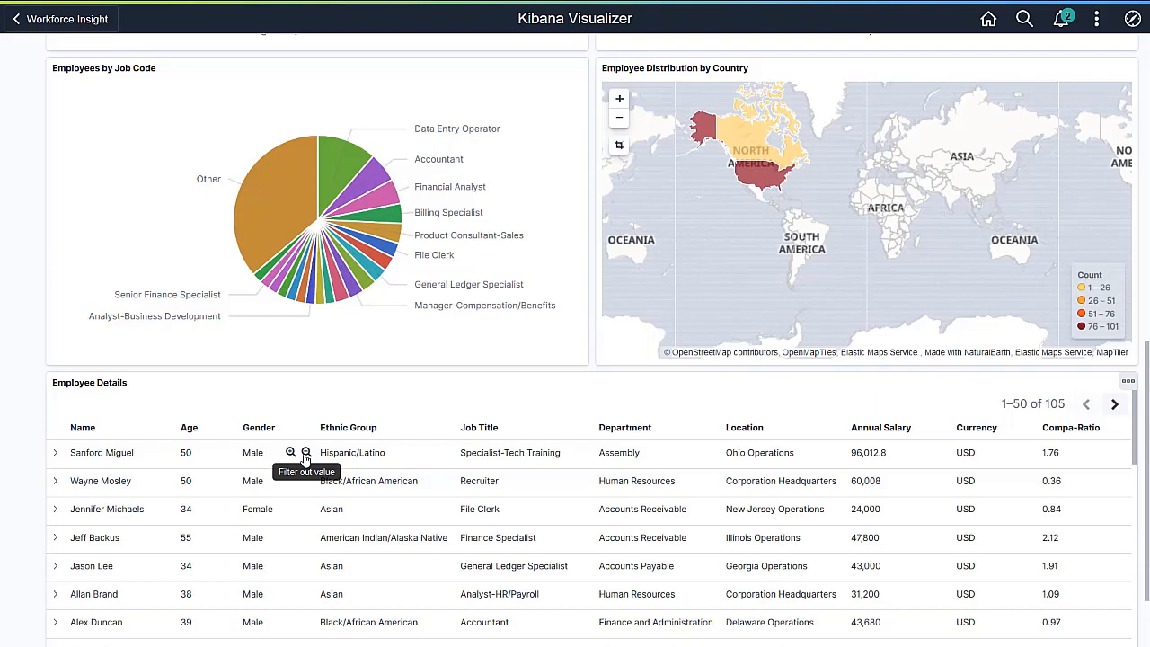
mouse_move(1002, 395)
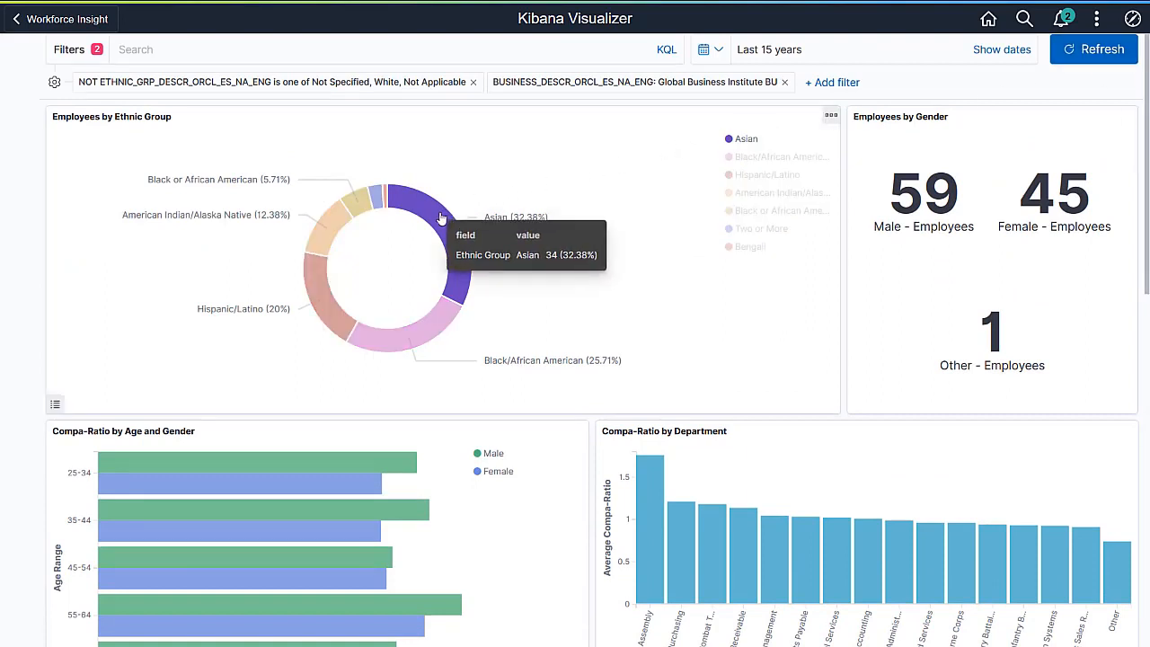
left_click(440, 217)
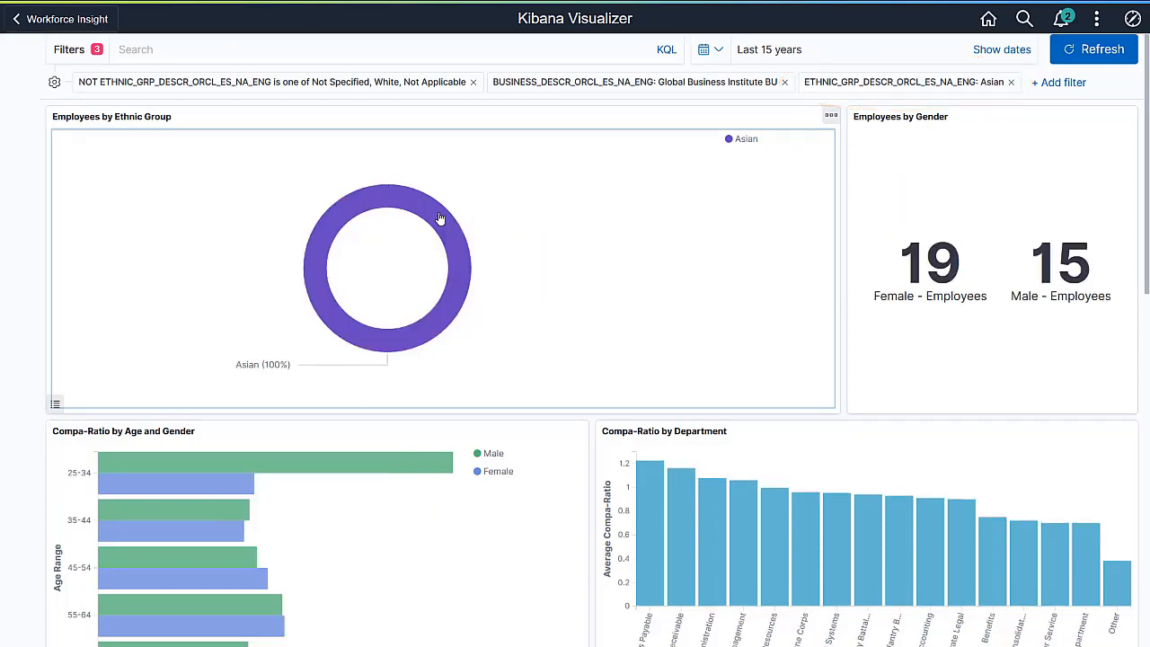
mouse_move(478, 208)
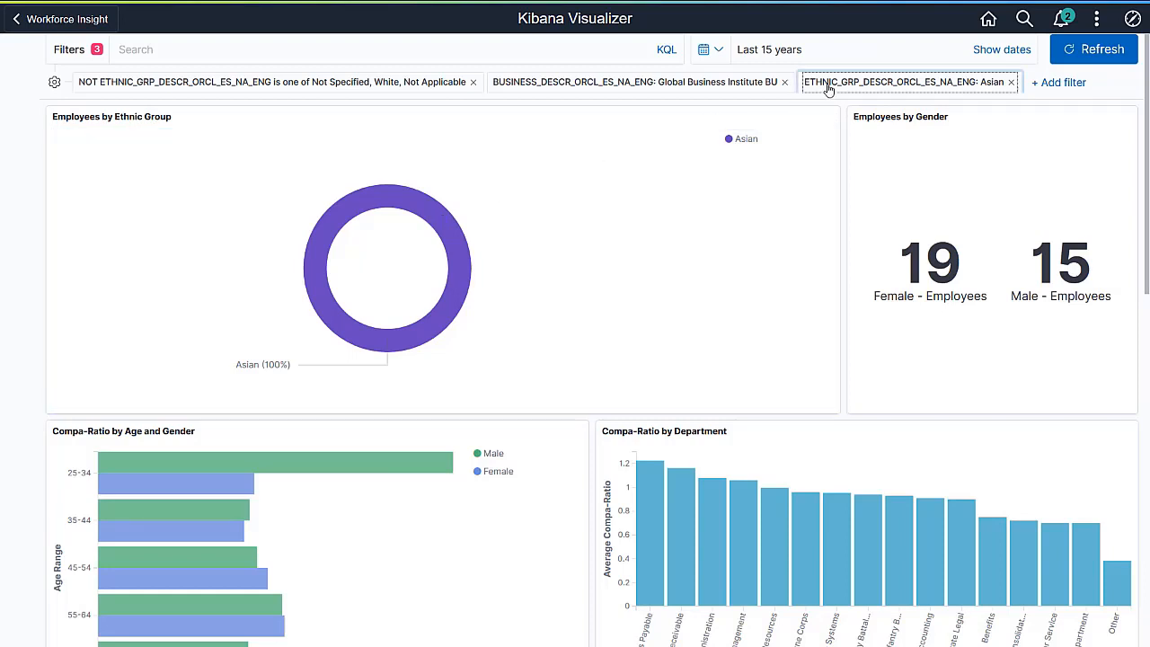
left_click(902, 82)
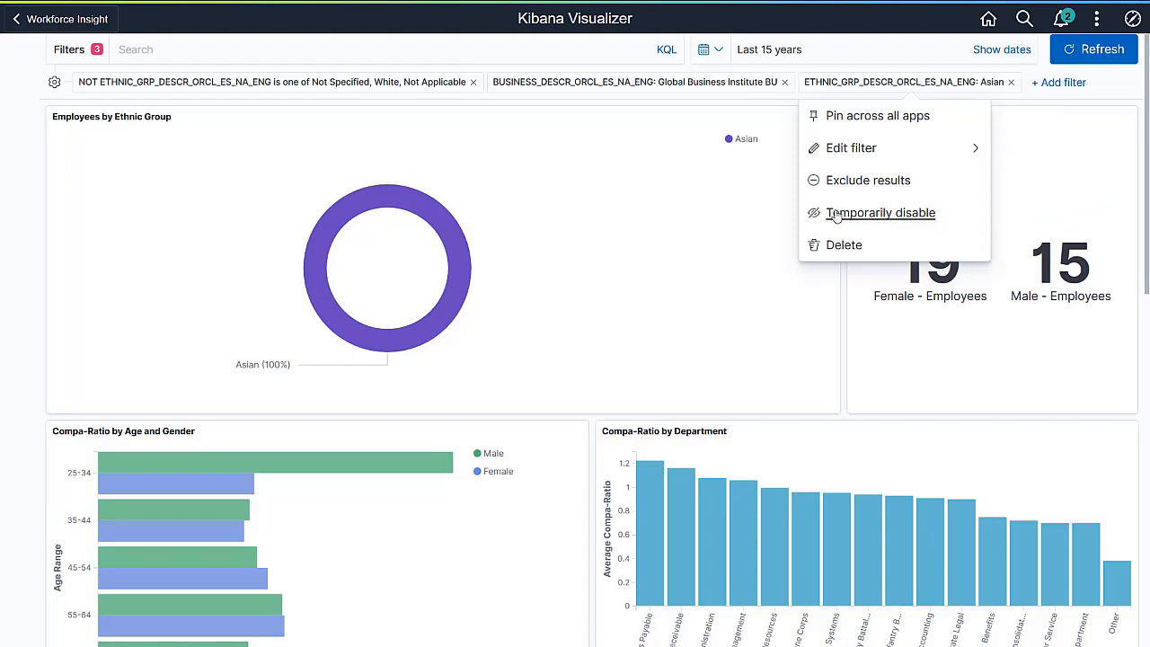
mouse_move(845, 245)
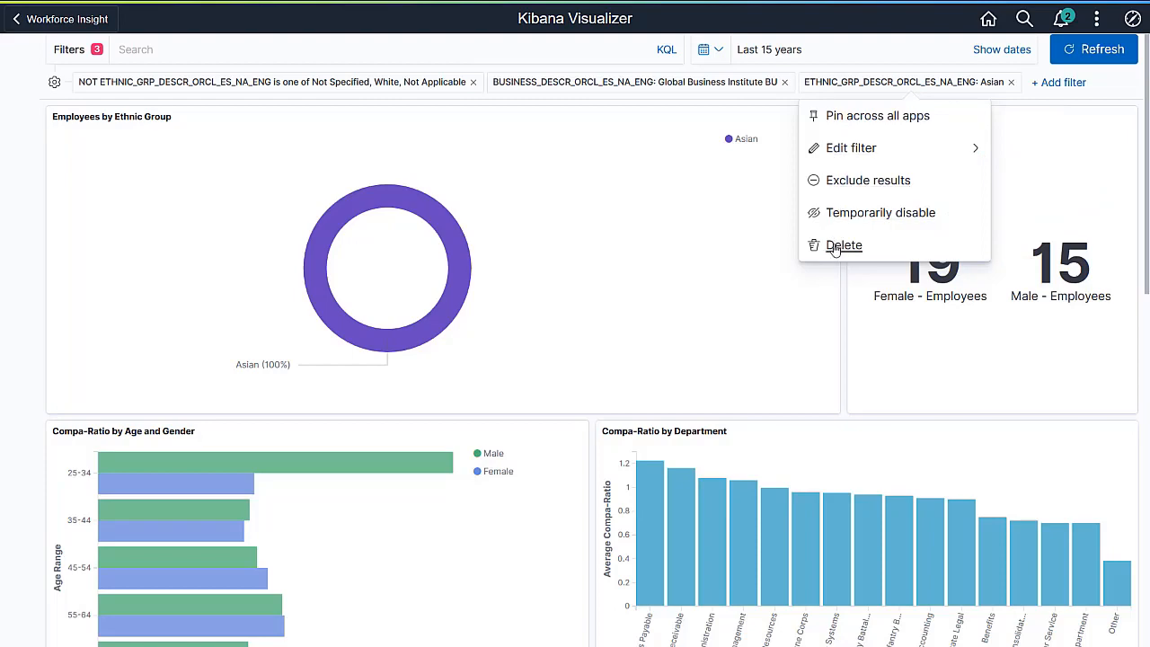
left_click(844, 244)
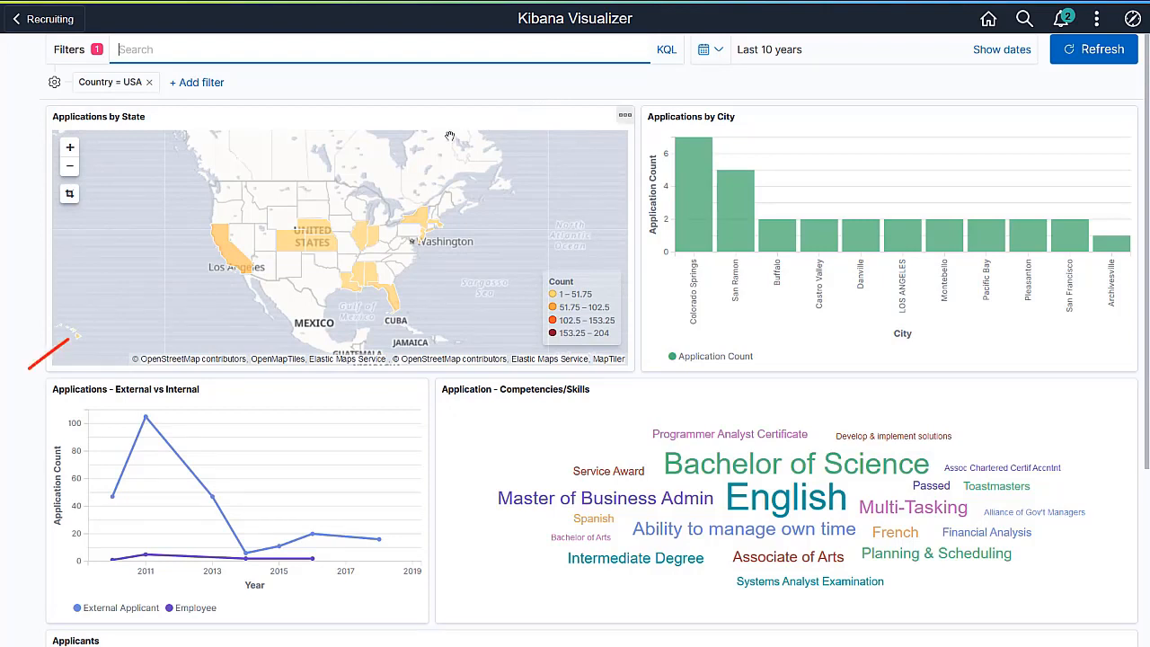
mouse_move(232, 251)
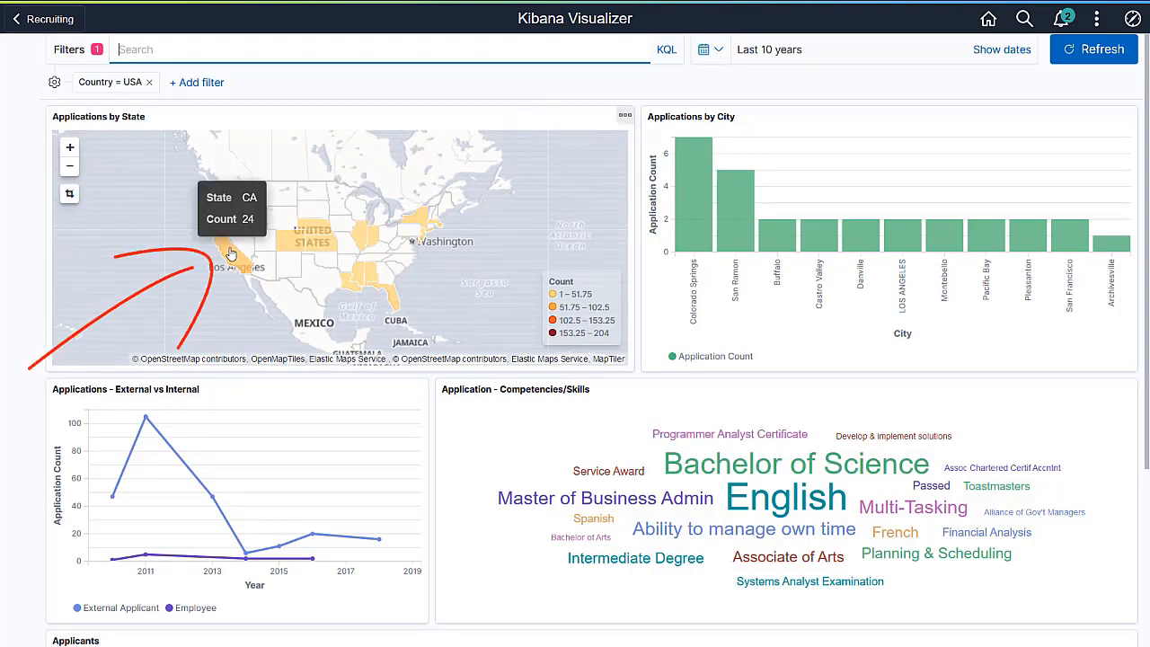
Step: Drill the applications map into California, remove the state filter, and scroll through the USA dashboard
left_click(225, 255)
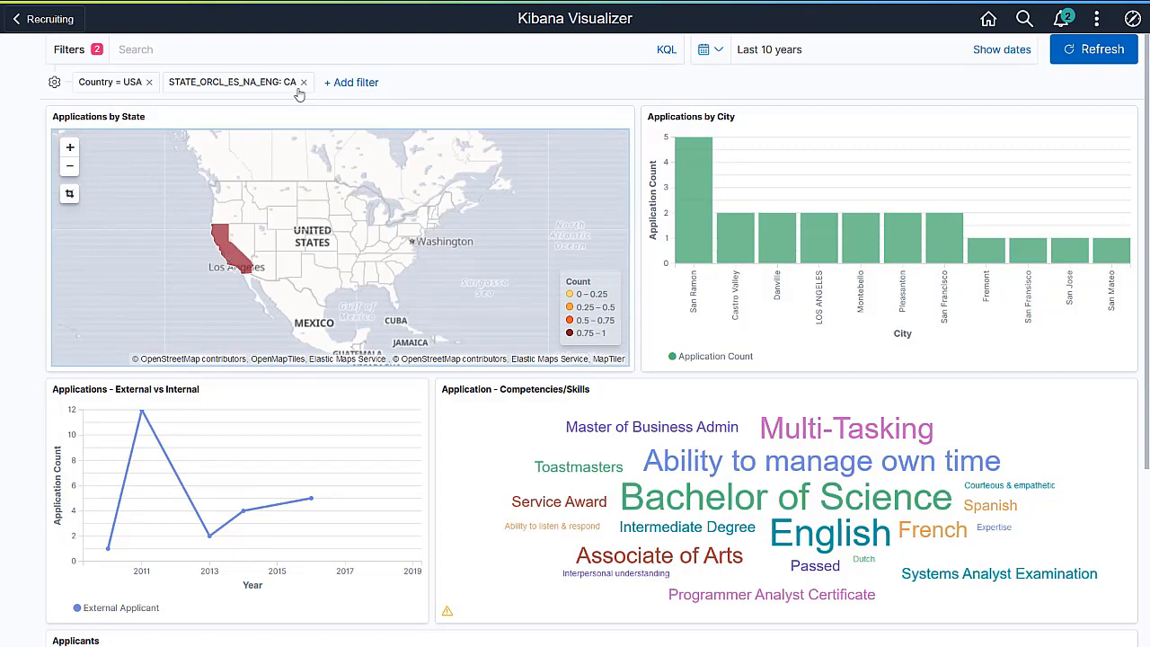
left_click(302, 83)
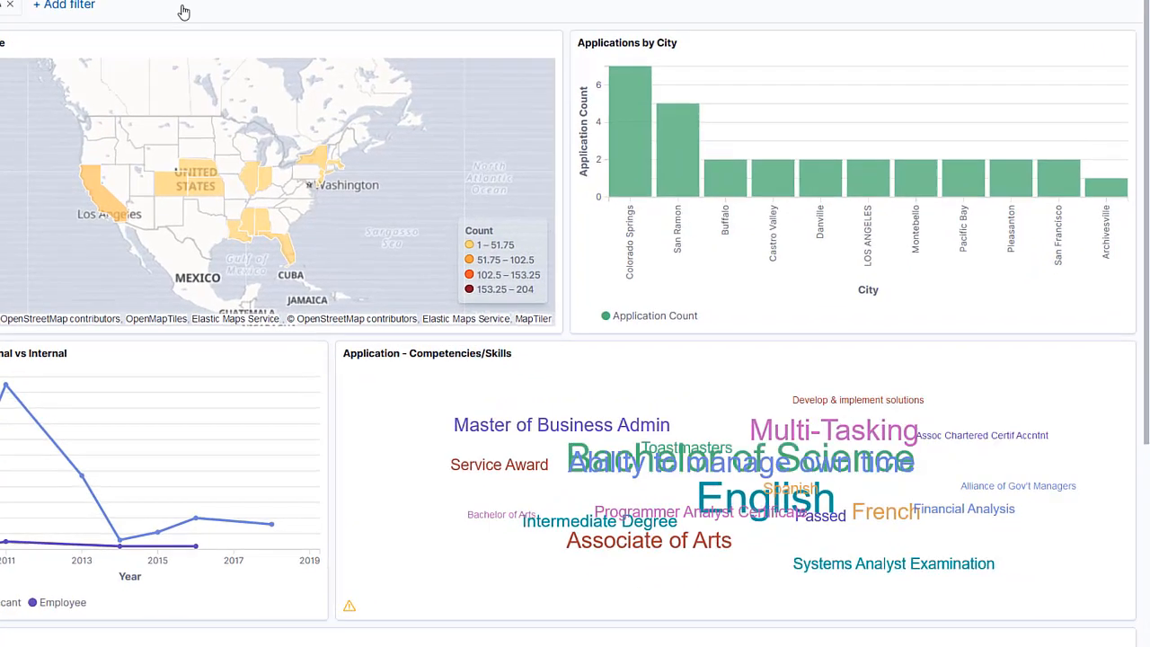
scroll("down", 3)
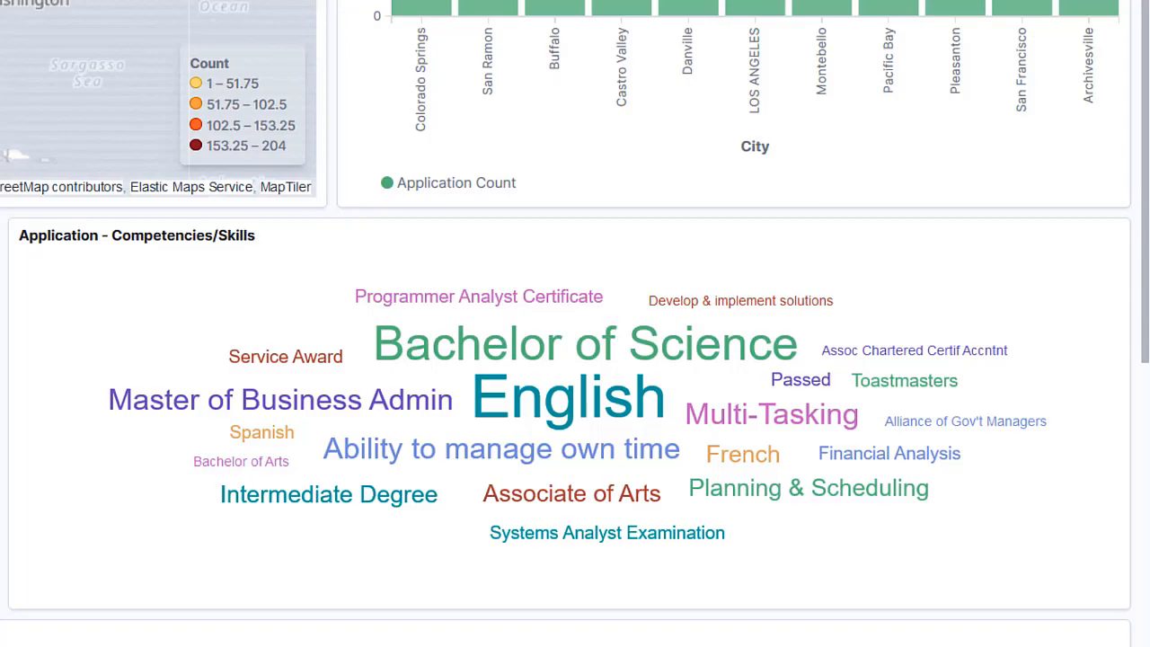
scroll("up", 3)
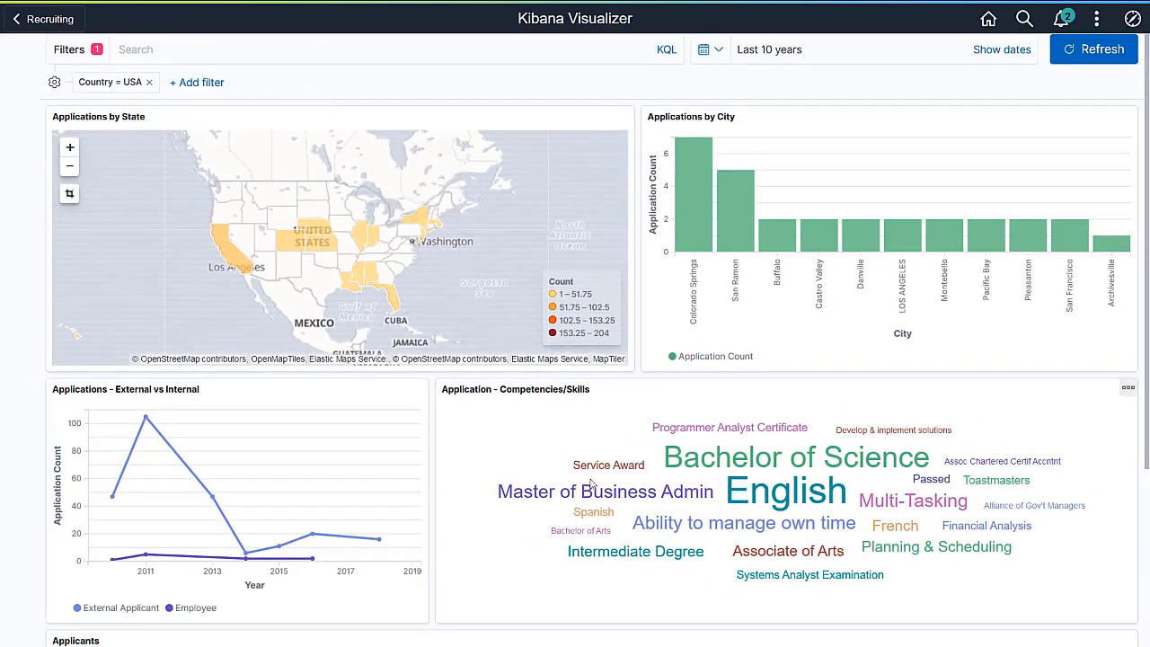
left_click(604, 492)
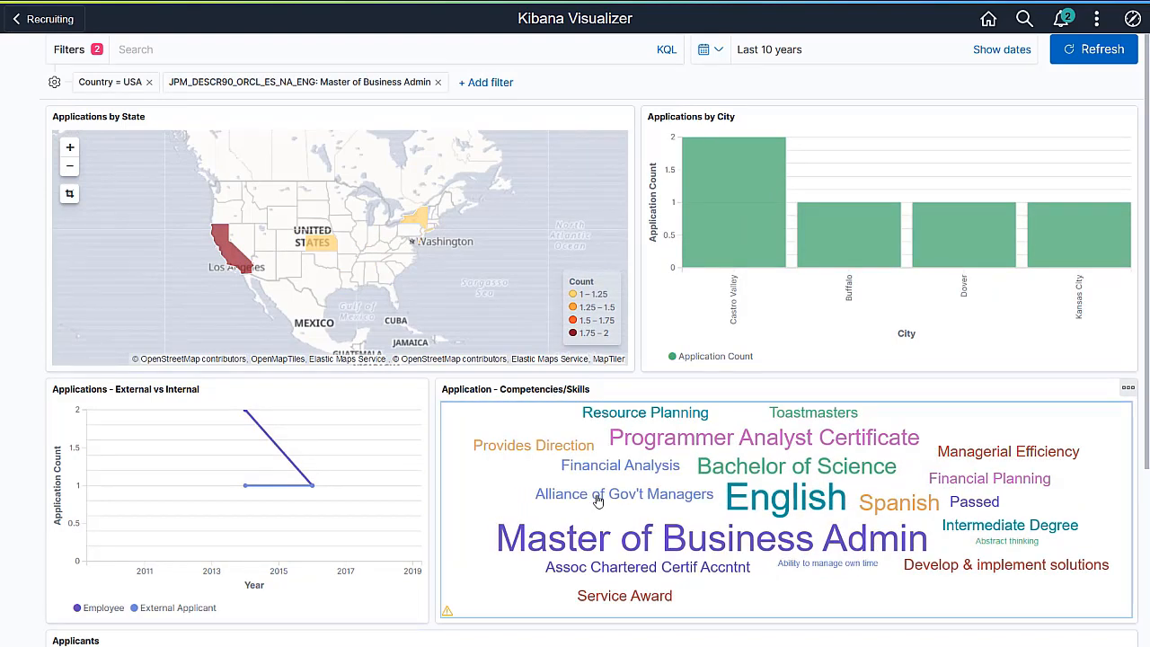
scroll("down", 3)
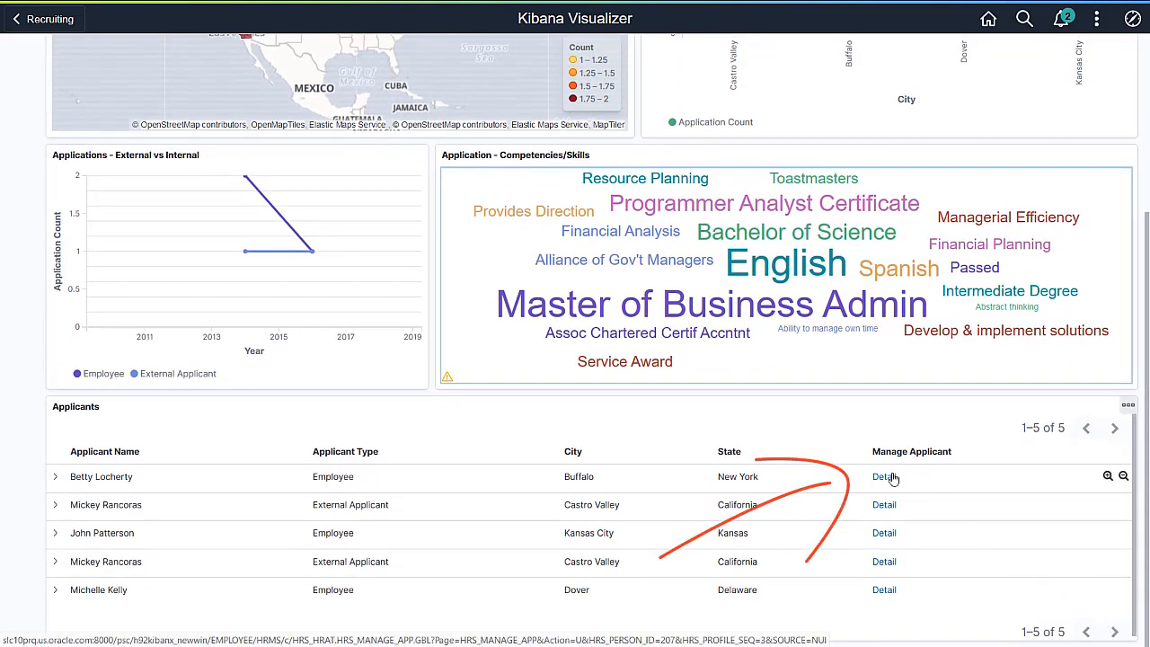
left_click(884, 476)
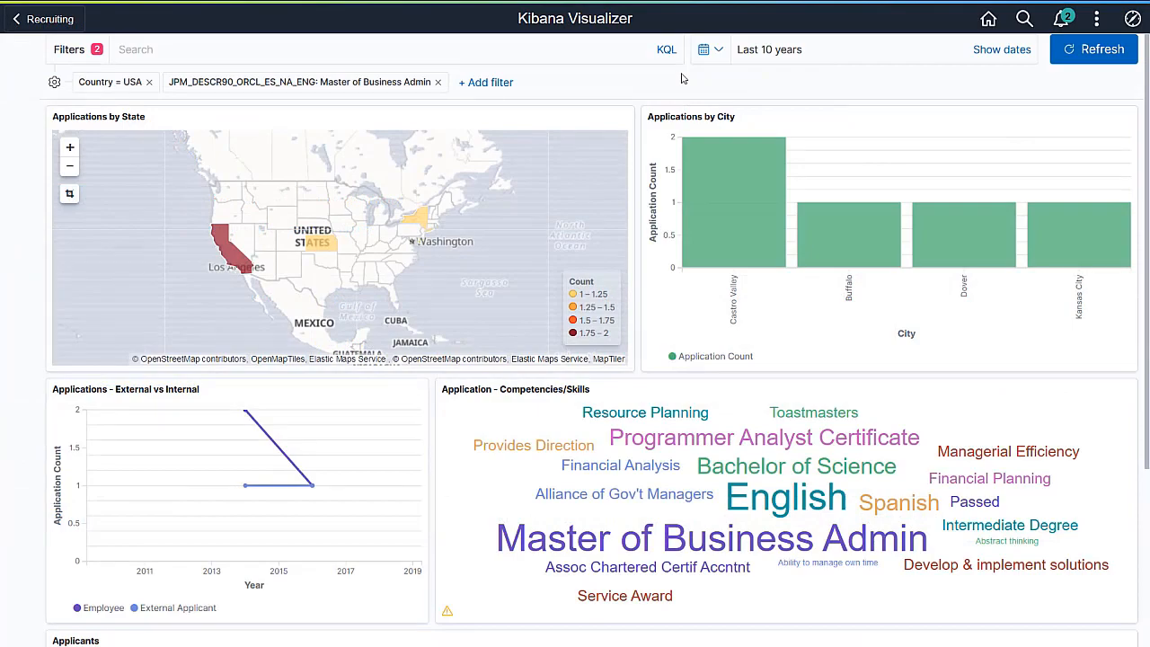
left_click(704, 51)
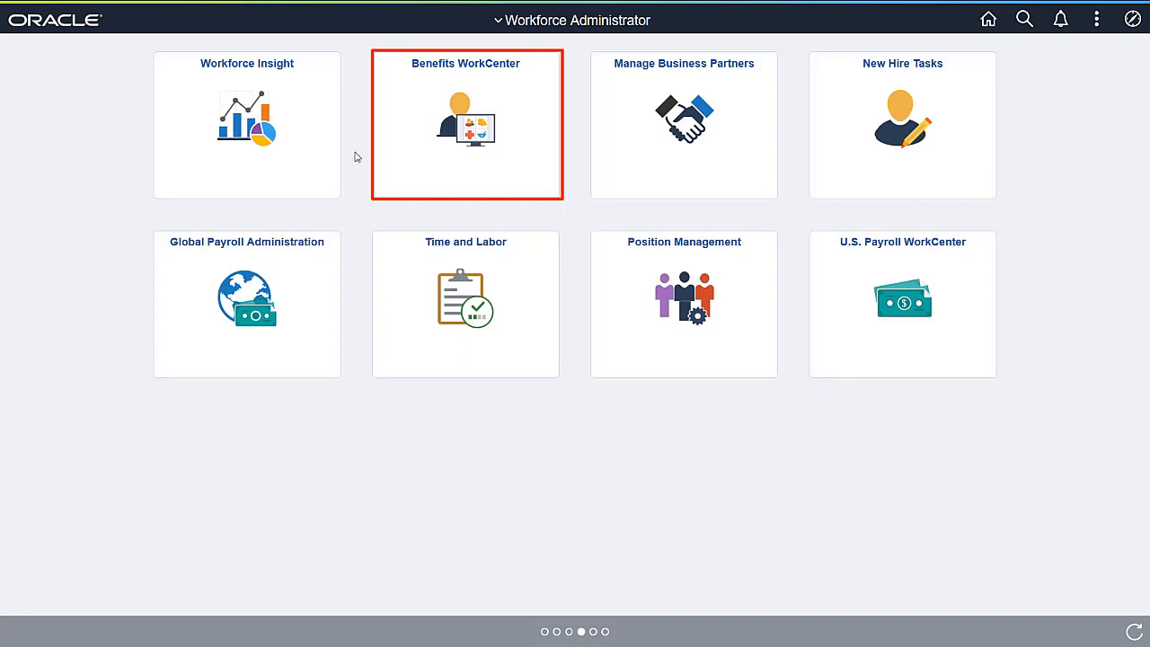
mouse_move(392, 166)
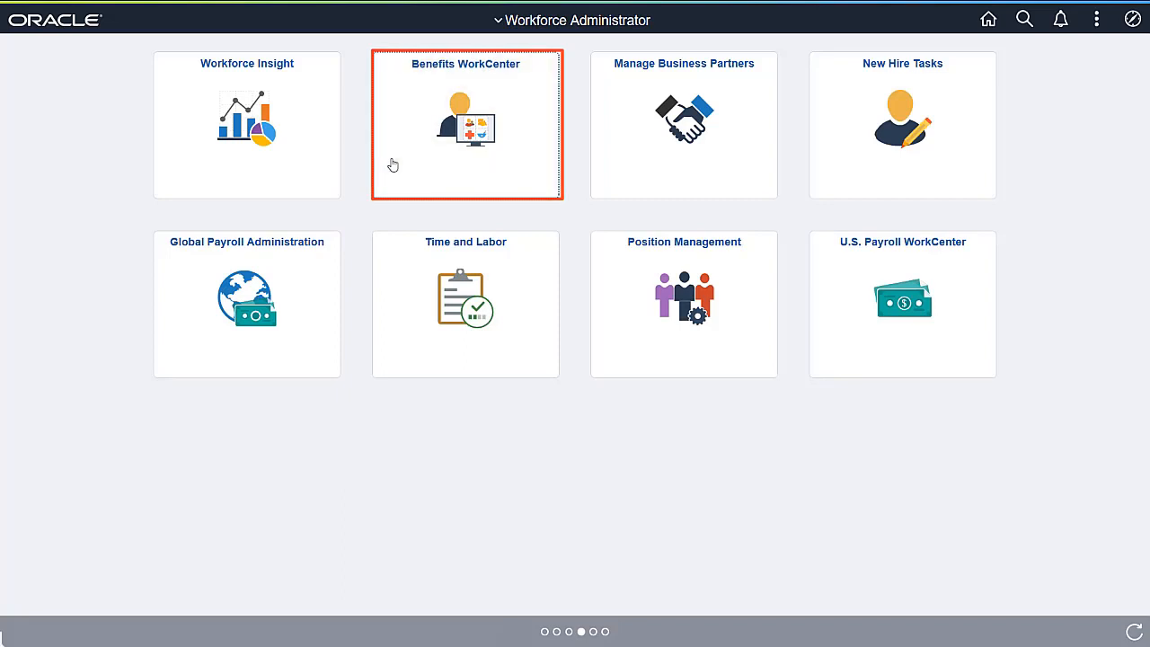
Step: Open the Benefits WorkCenter from the Workforce Administrator homepage
left_click(465, 124)
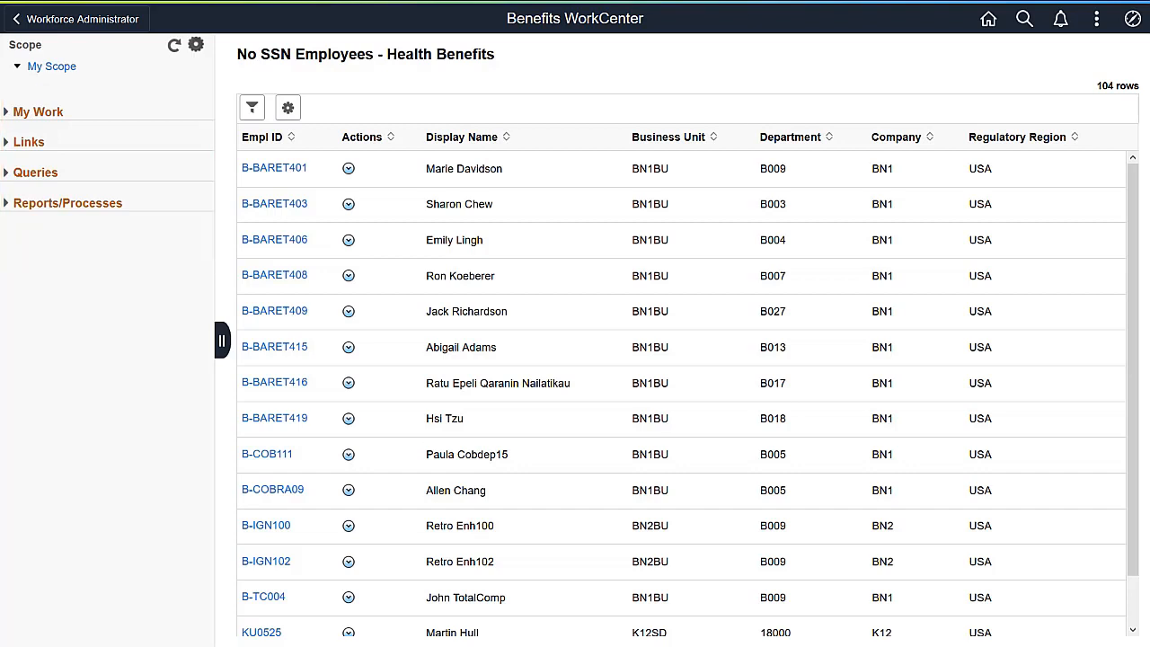
left_click(38, 112)
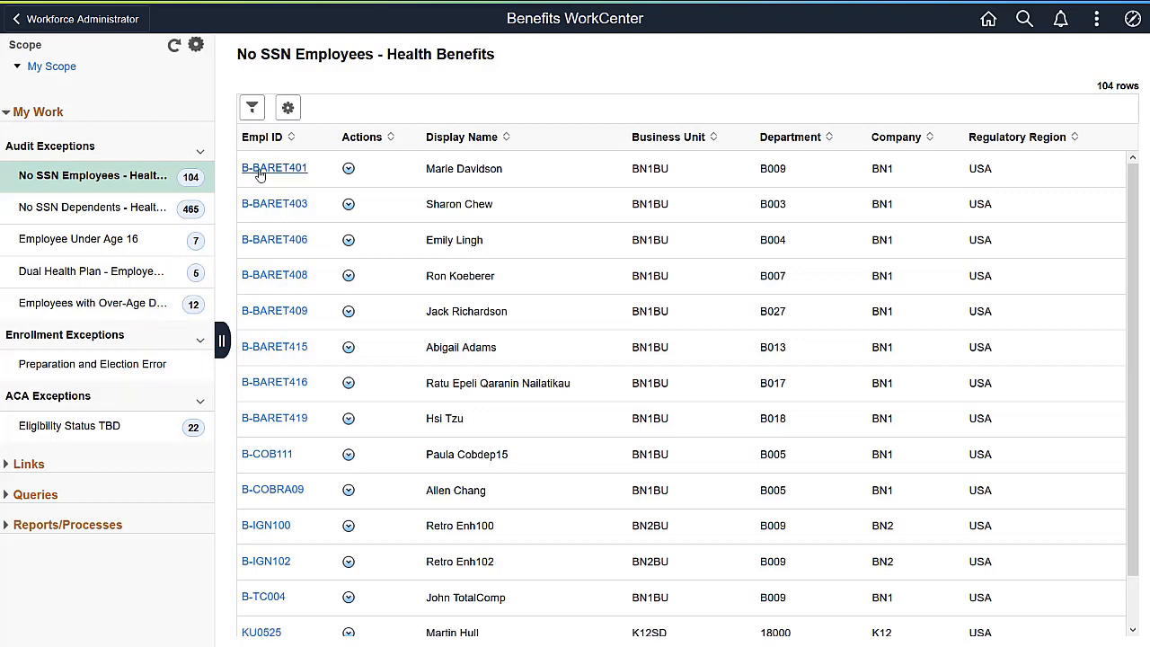
left_click(273, 169)
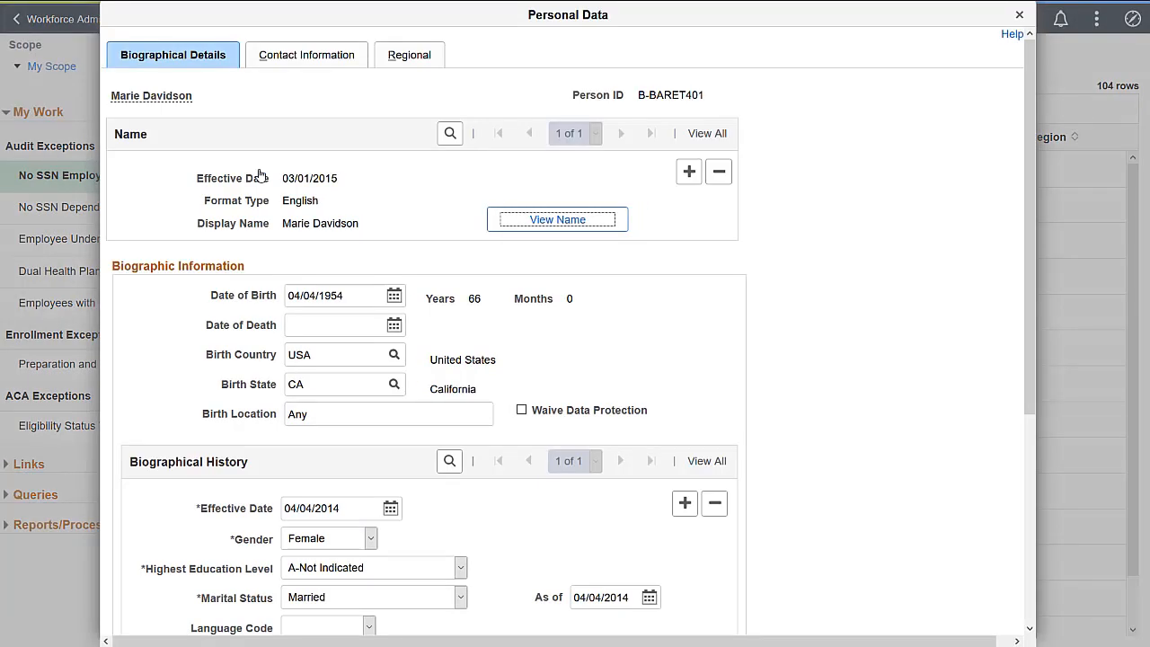
mouse_move(622, 124)
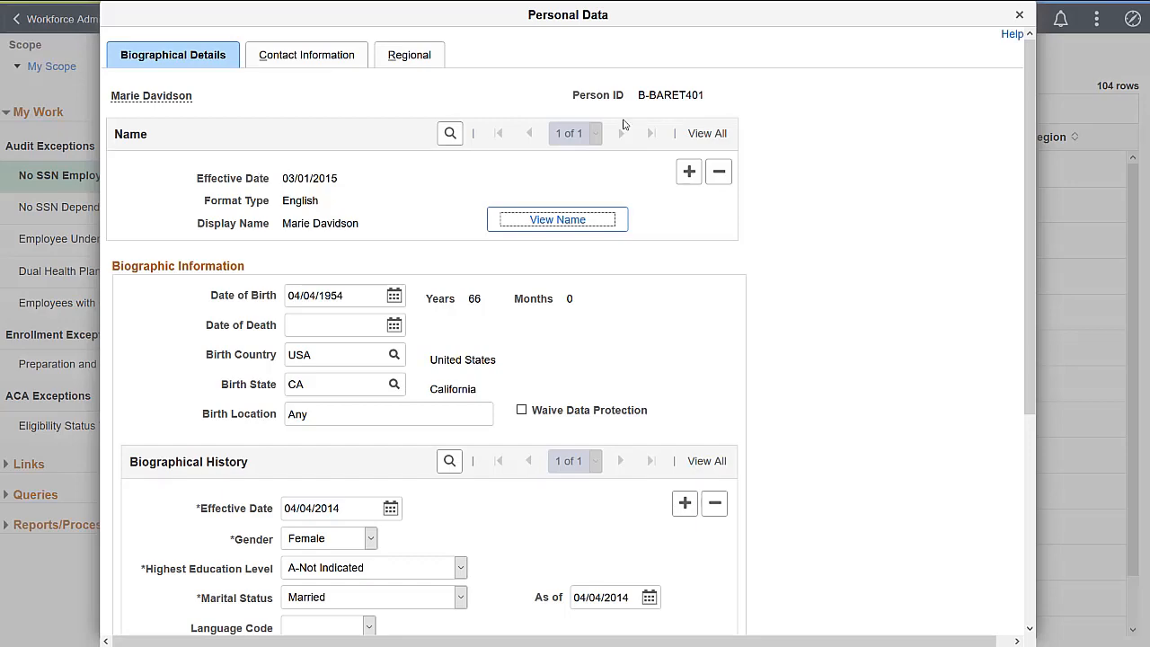
left_click(1018, 14)
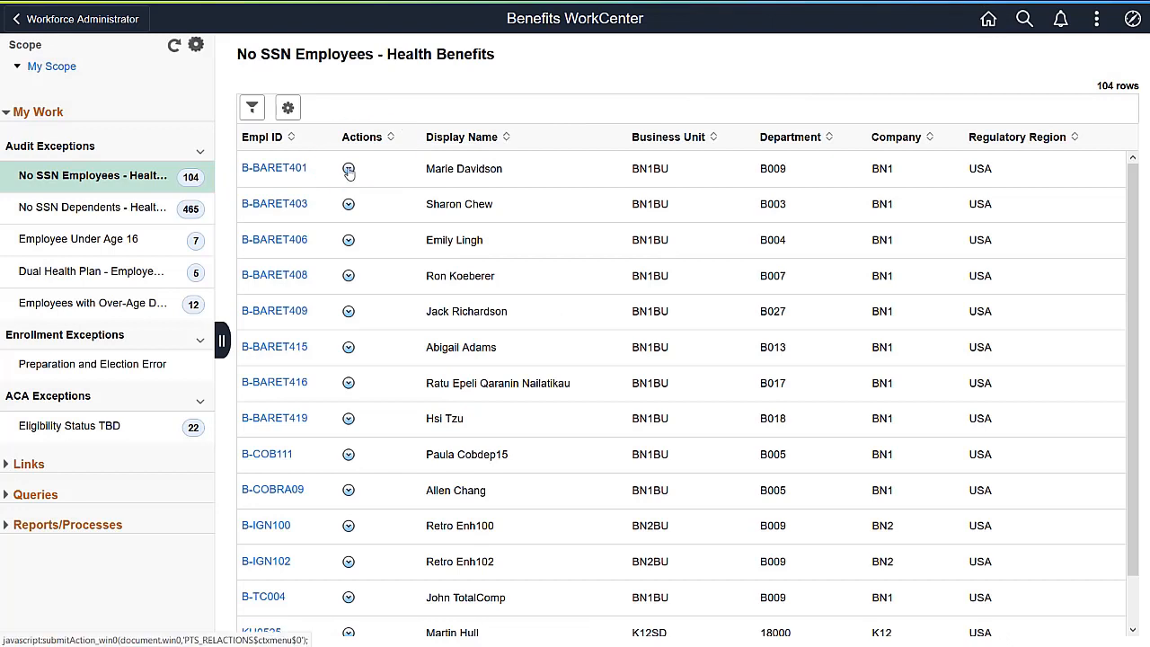
left_click(348, 169)
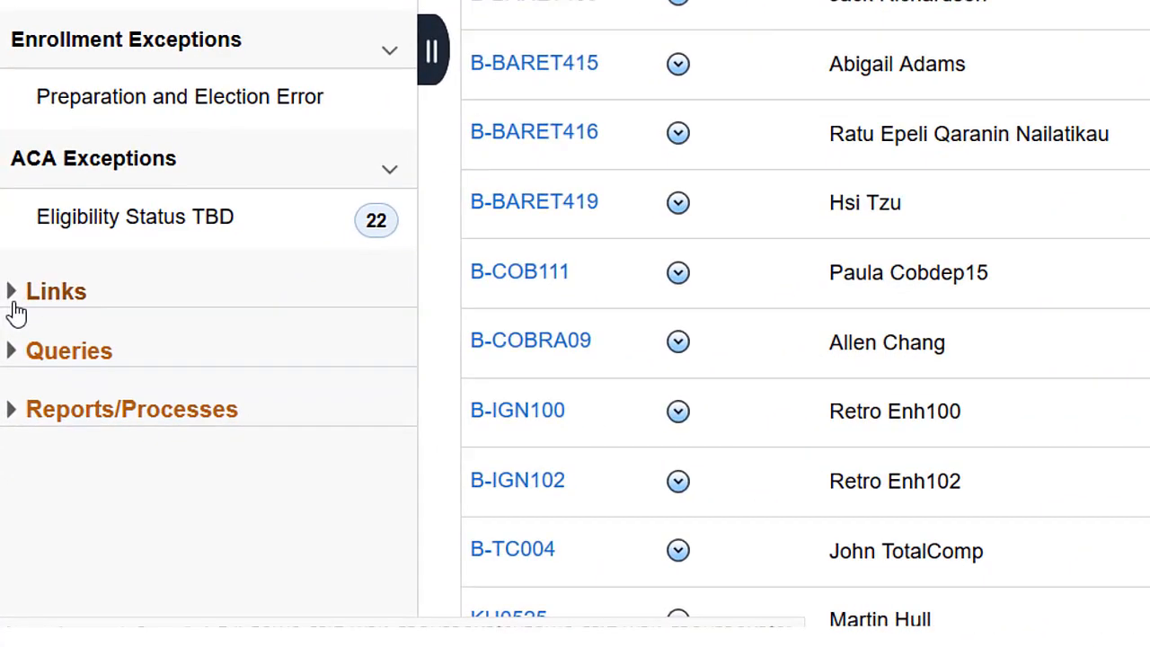
Step: Expand the benefits administration Links and Queries groups in the left pane
left_click(56, 291)
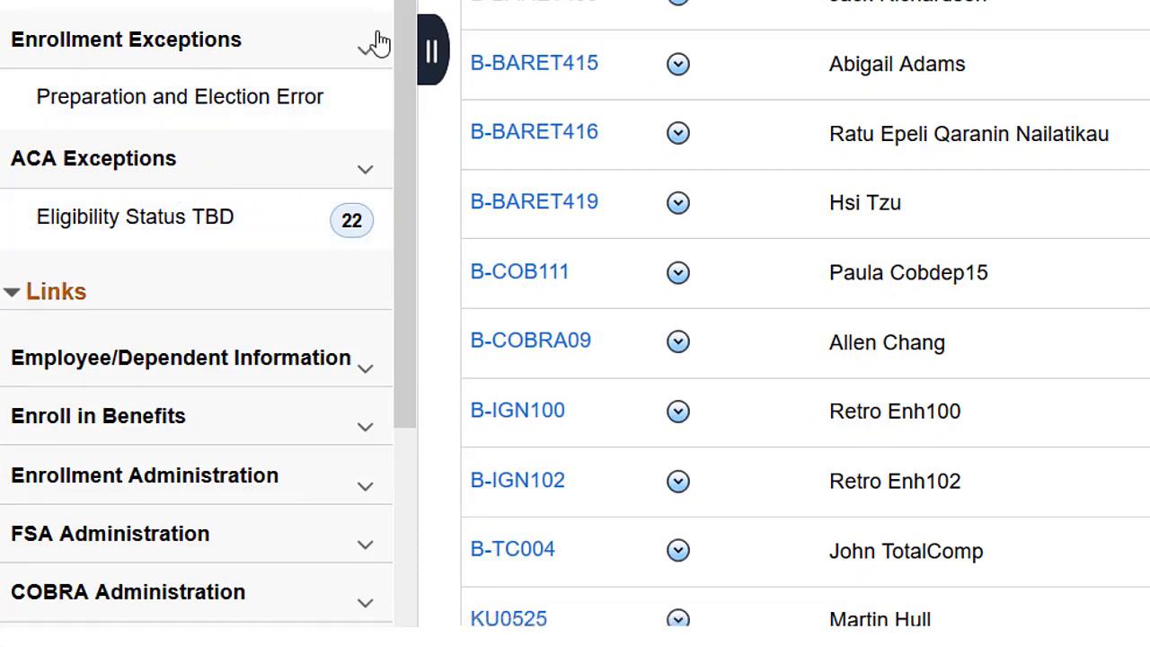
scroll("down", 3)
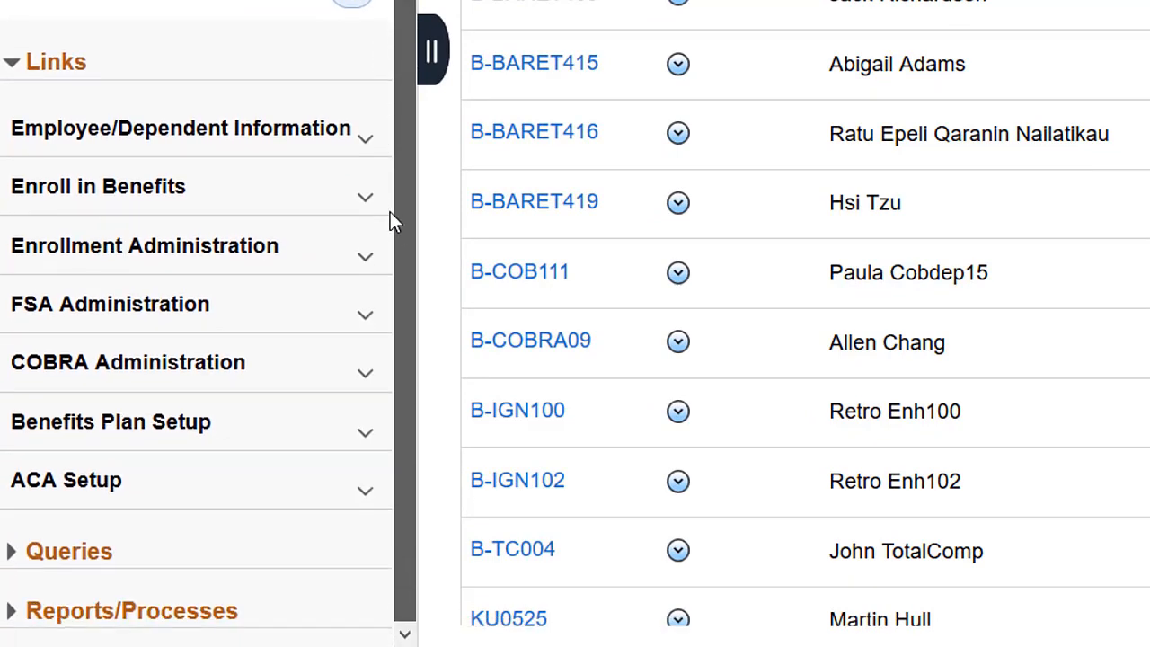
mouse_move(399, 258)
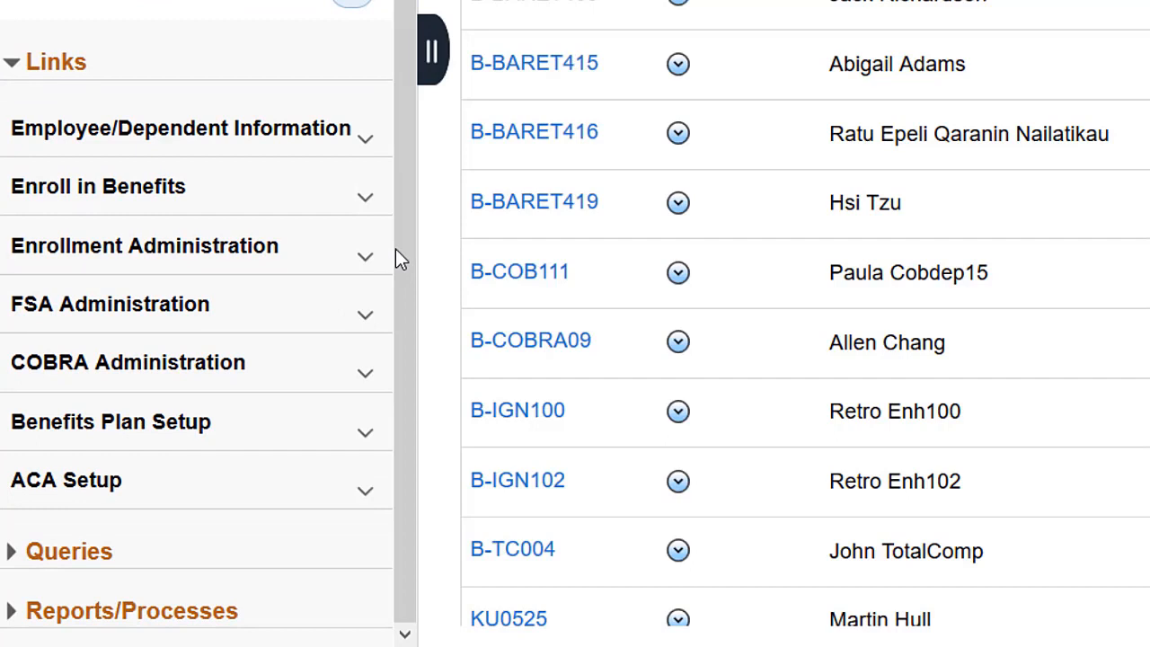
mouse_move(112, 488)
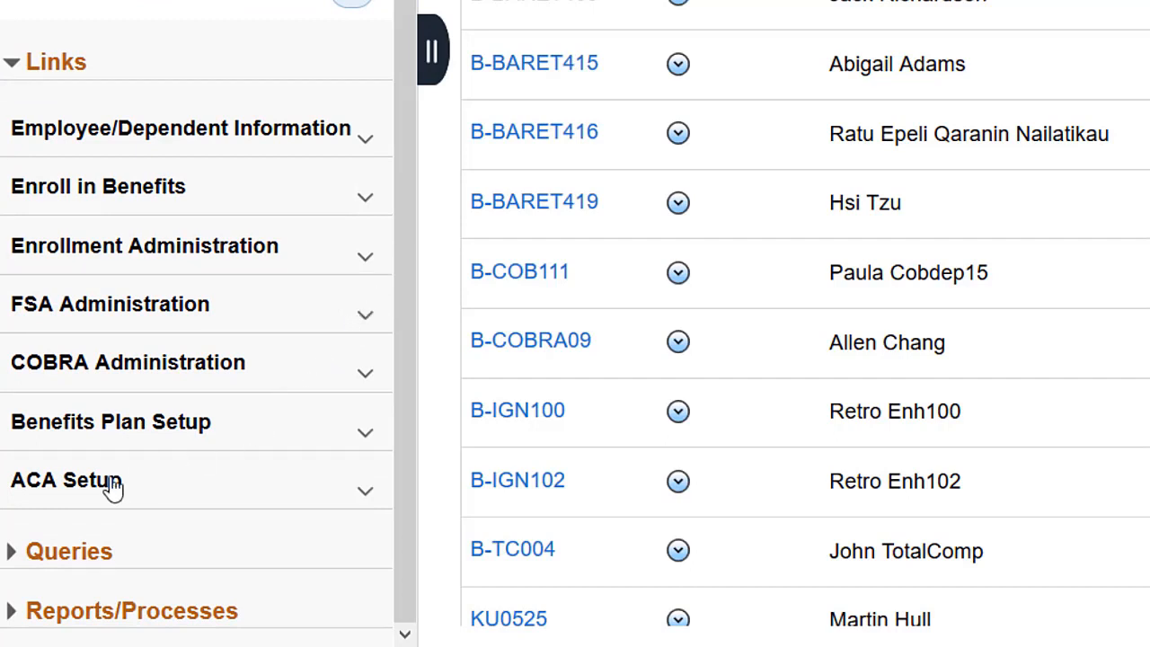
left_click(68, 550)
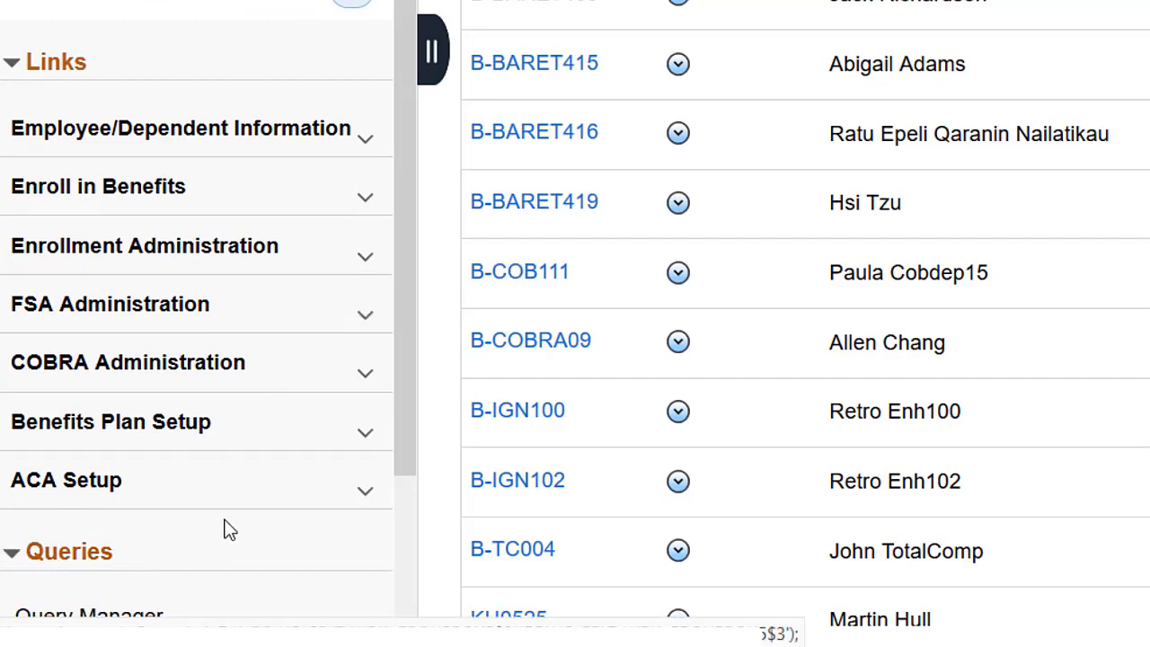
scroll("down", 3)
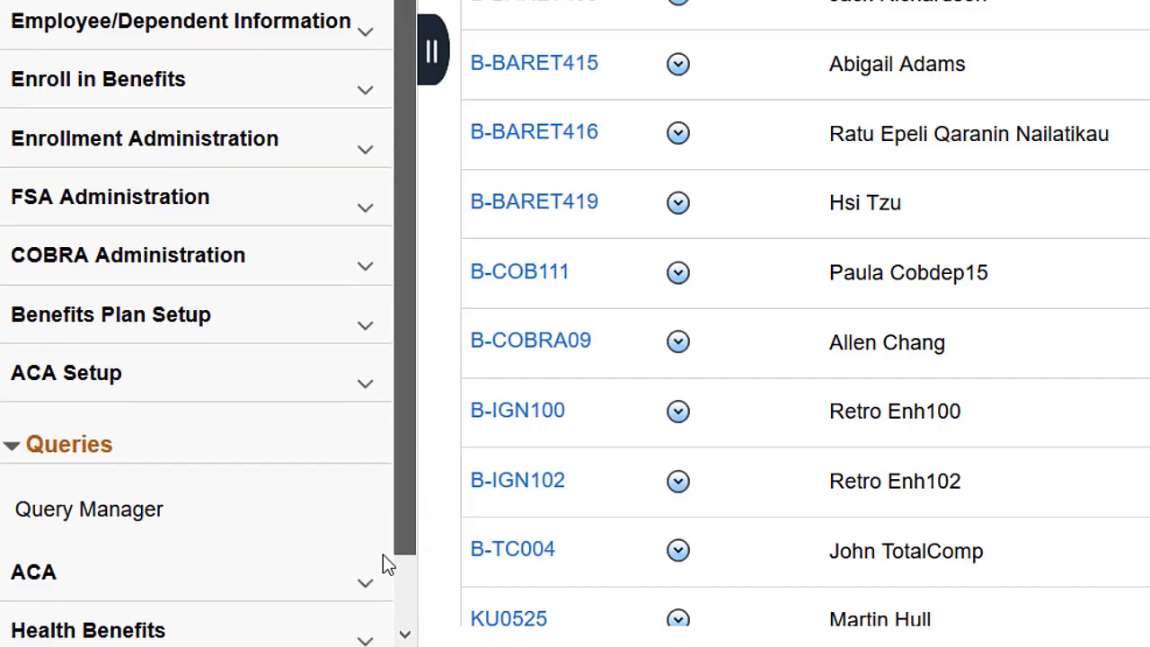
scroll("down", 3)
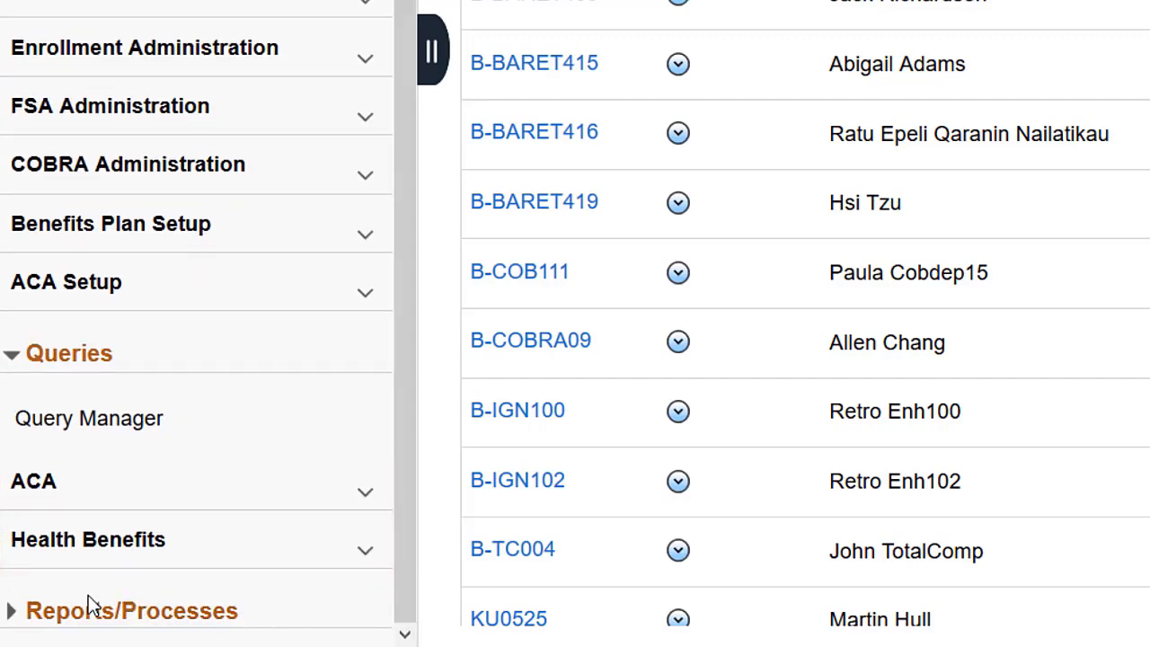
Step: Expand Reports/Processes and scroll through the employee benefit ID list
left_click(11, 611)
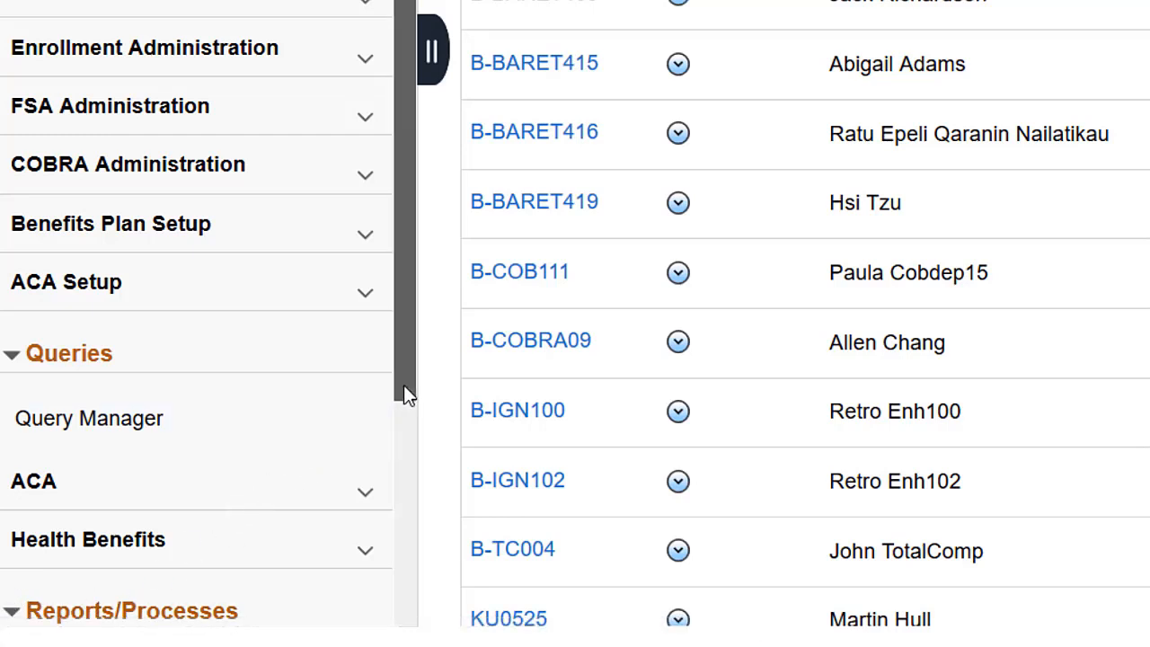
scroll("down", 3)
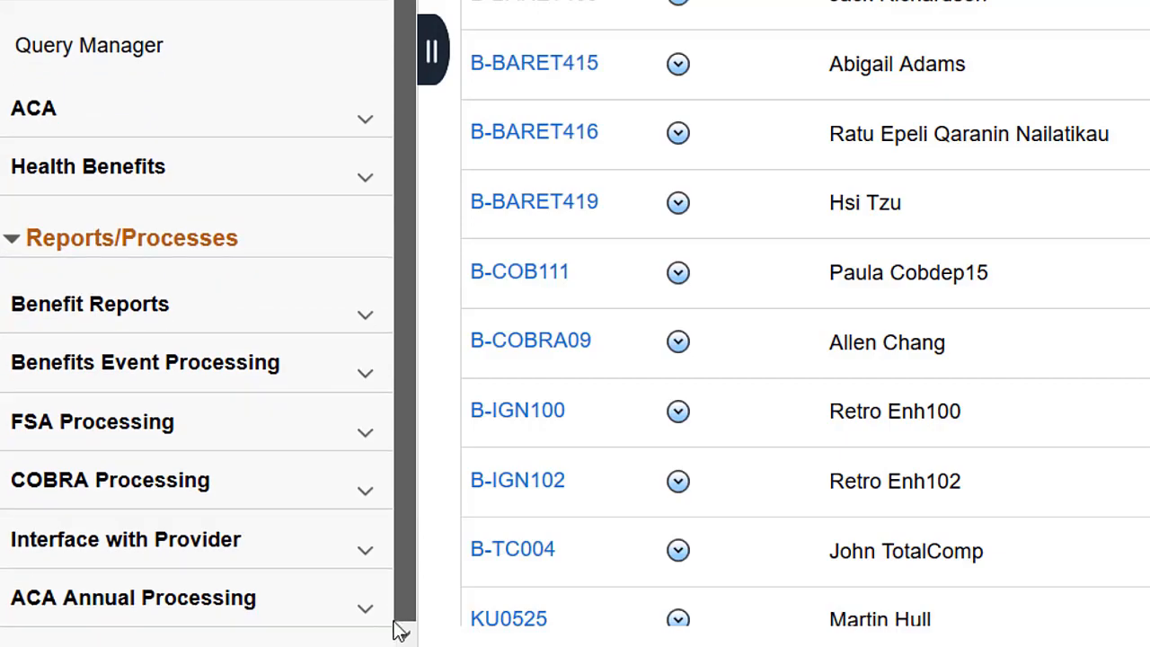
scroll("up", 3)
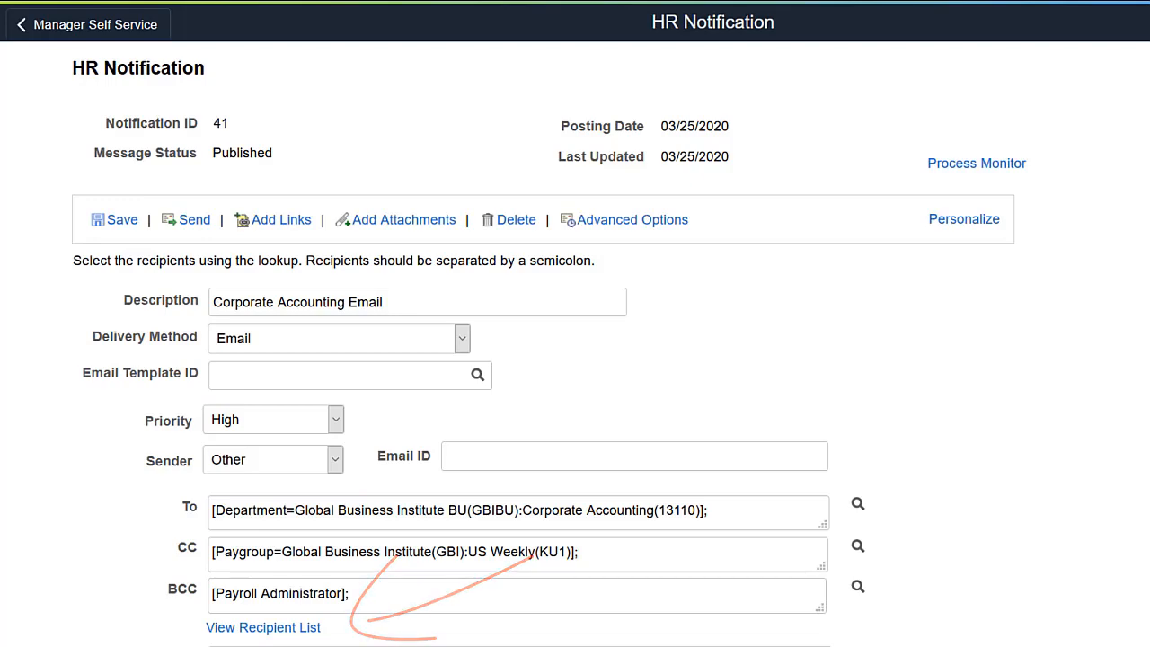
Step: Add the HR Administrator role to the Corporate Accounting recipient type and continue
left_click(262, 628)
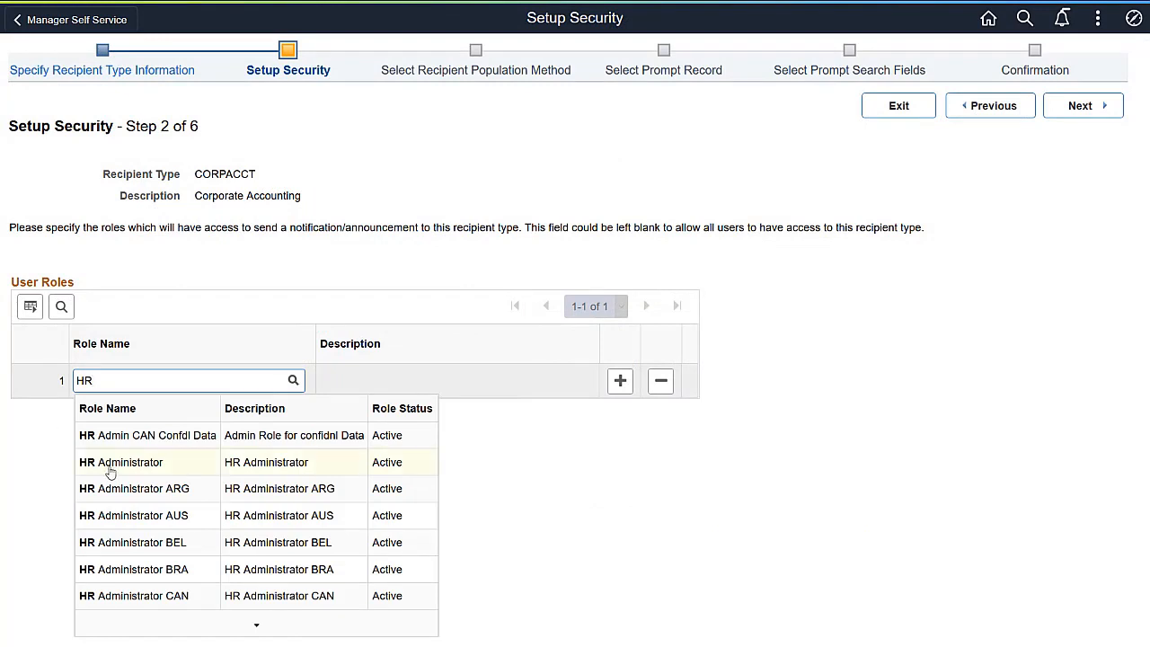
left_click(123, 462)
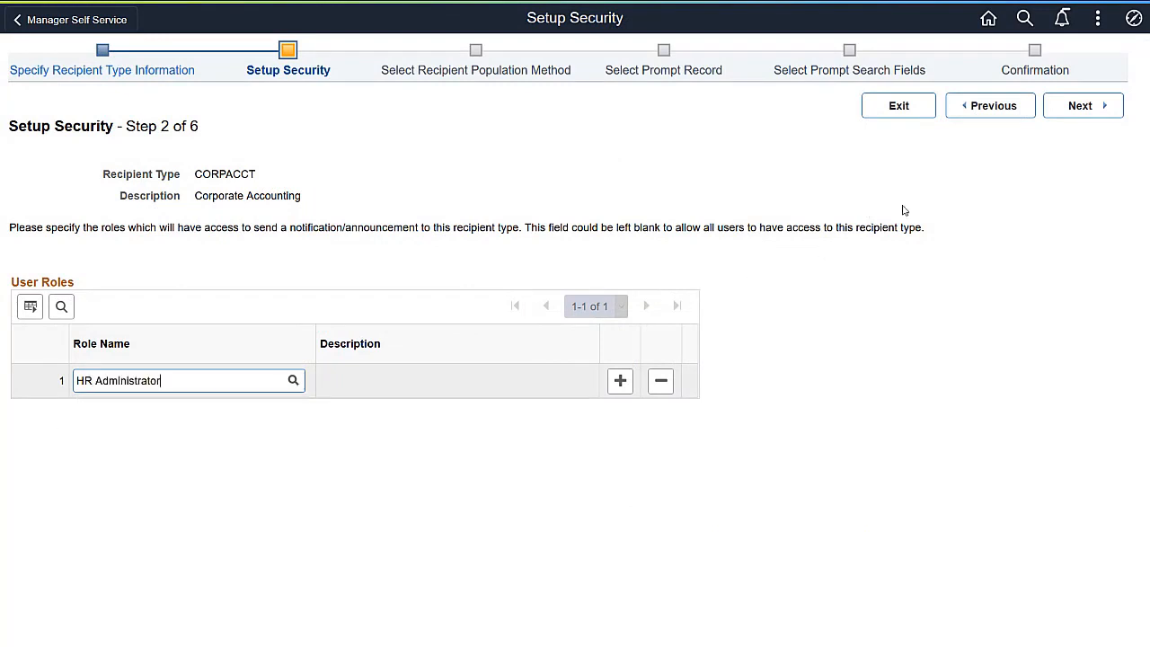
left_click(1082, 104)
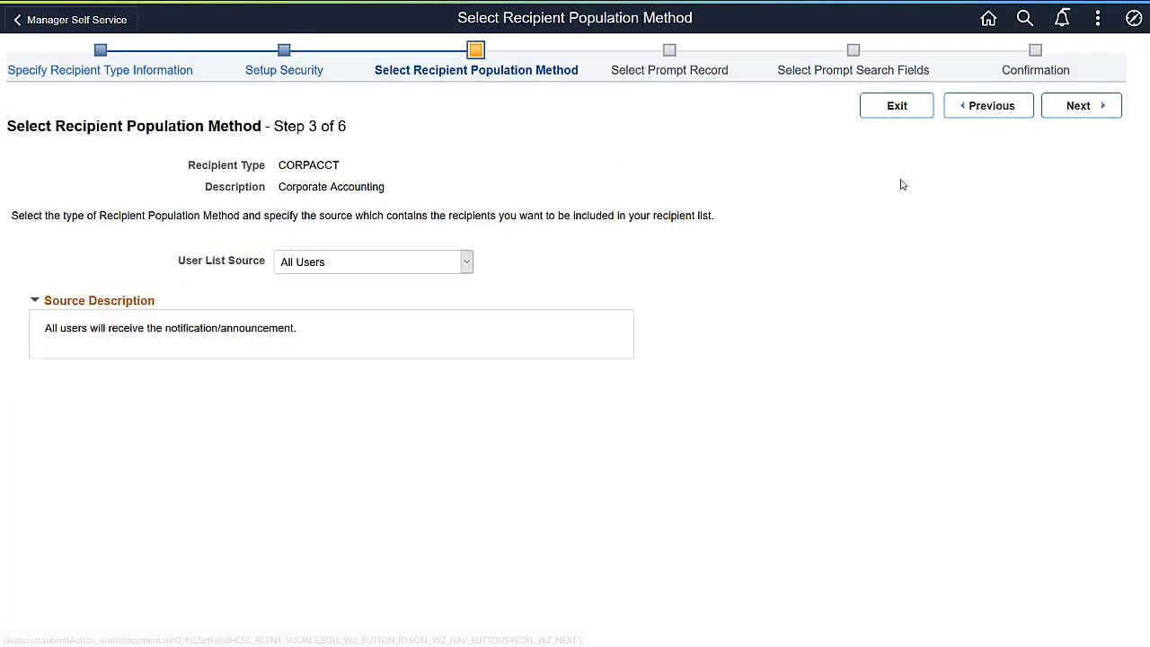
Step: Set User List Source to Query Based using query CORP_ACCTG_RECIPIENT and continue
left_click(466, 262)
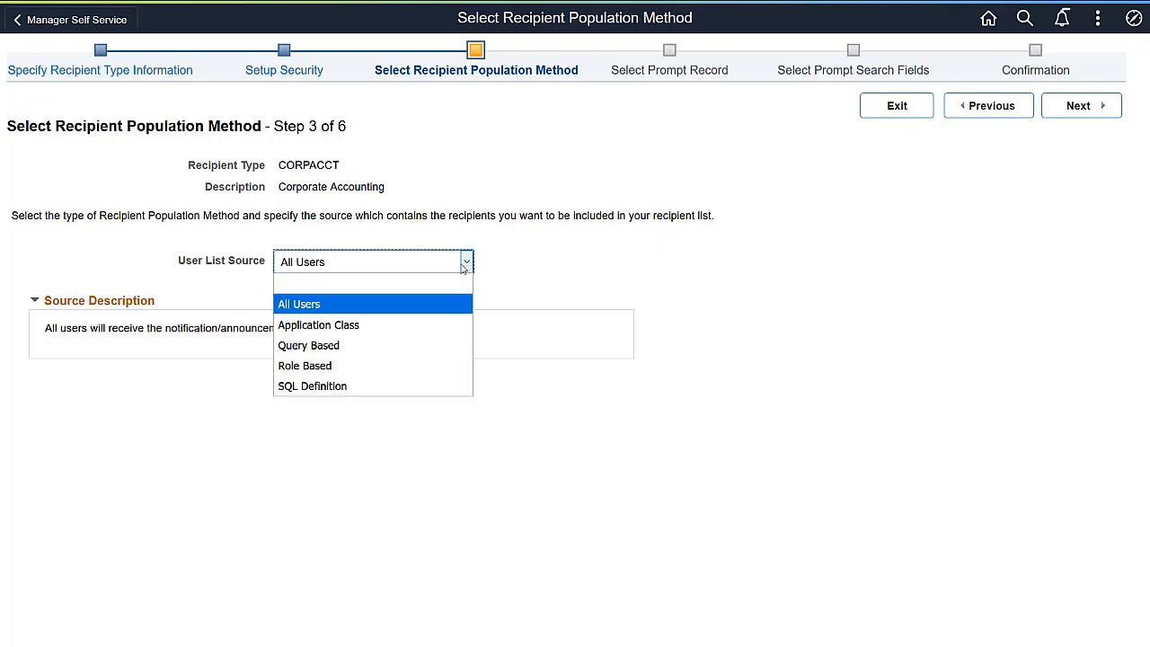
left_click(309, 345)
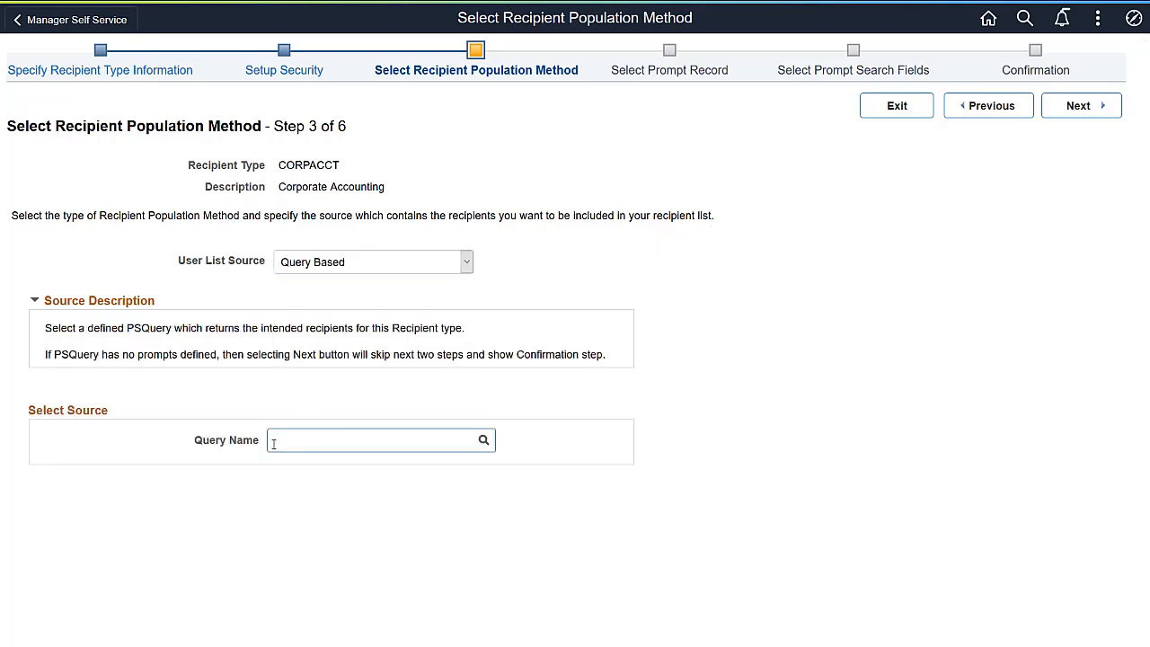
type("COR")
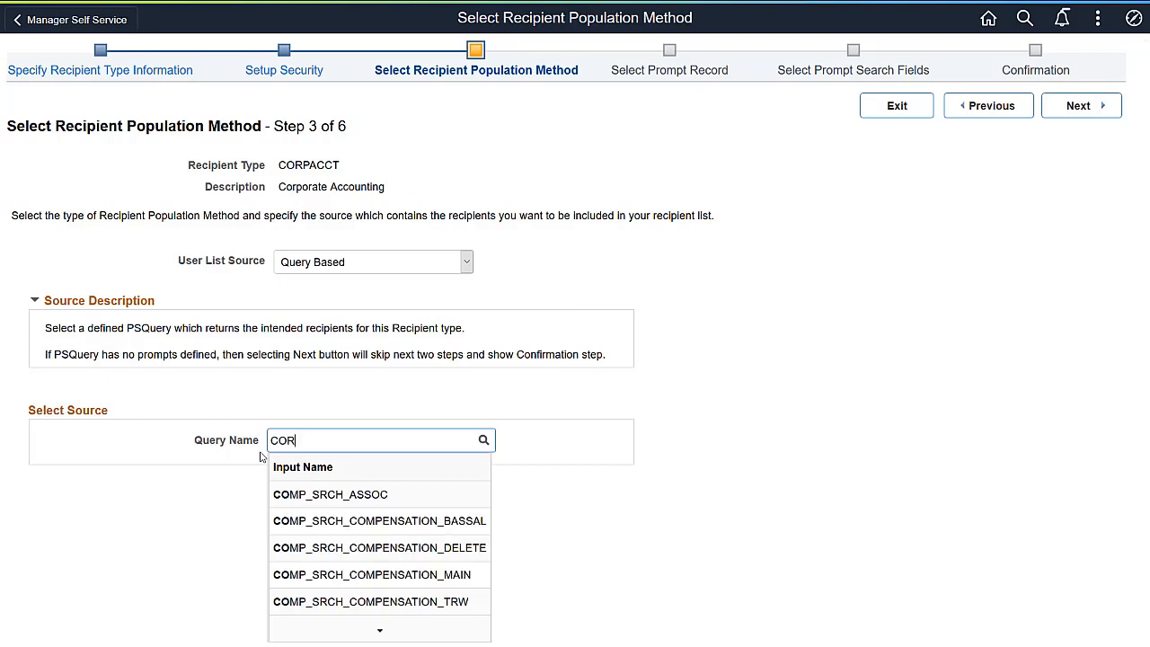
type("CORP_ACCTG_RECIPIENT")
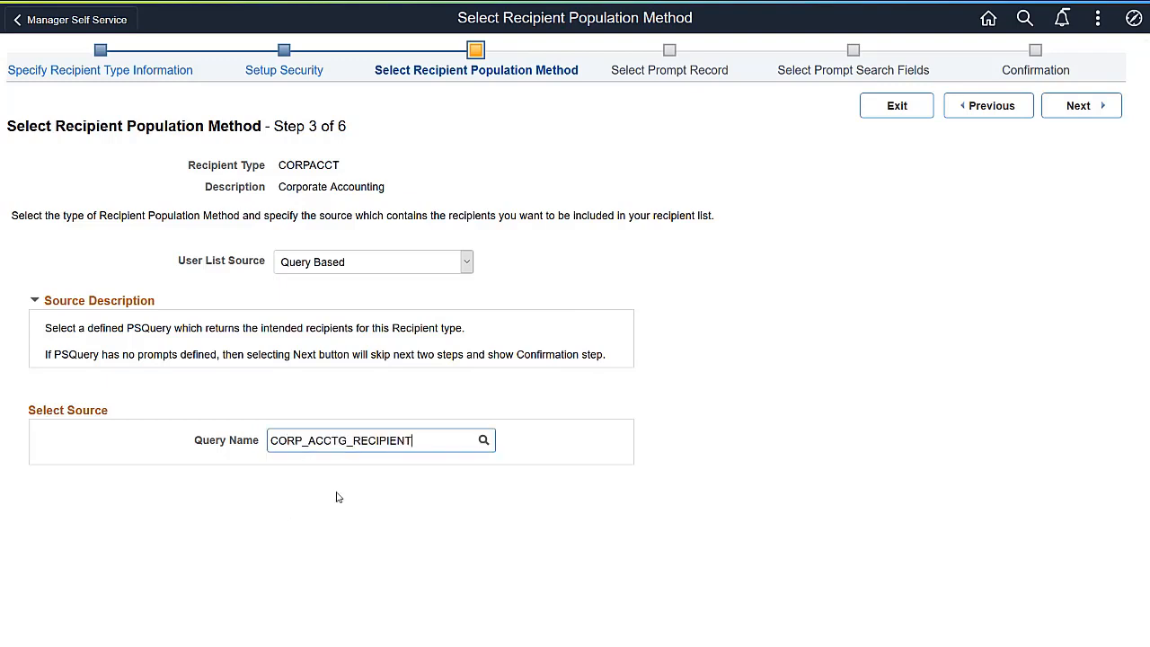
left_click(1078, 104)
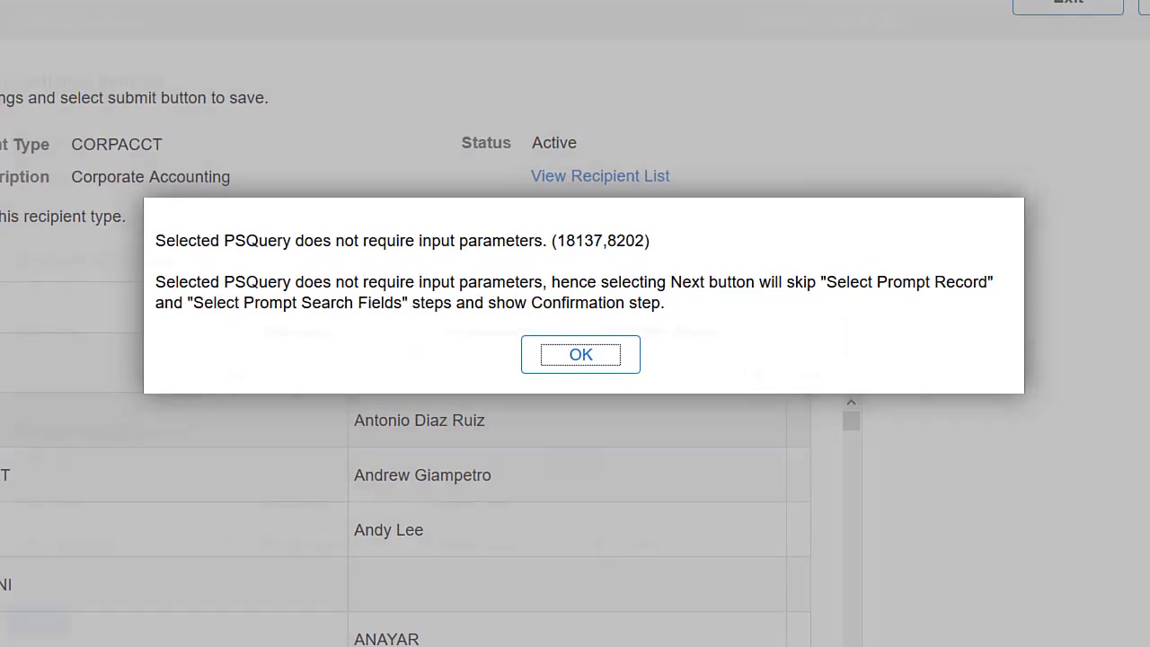
left_click(580, 354)
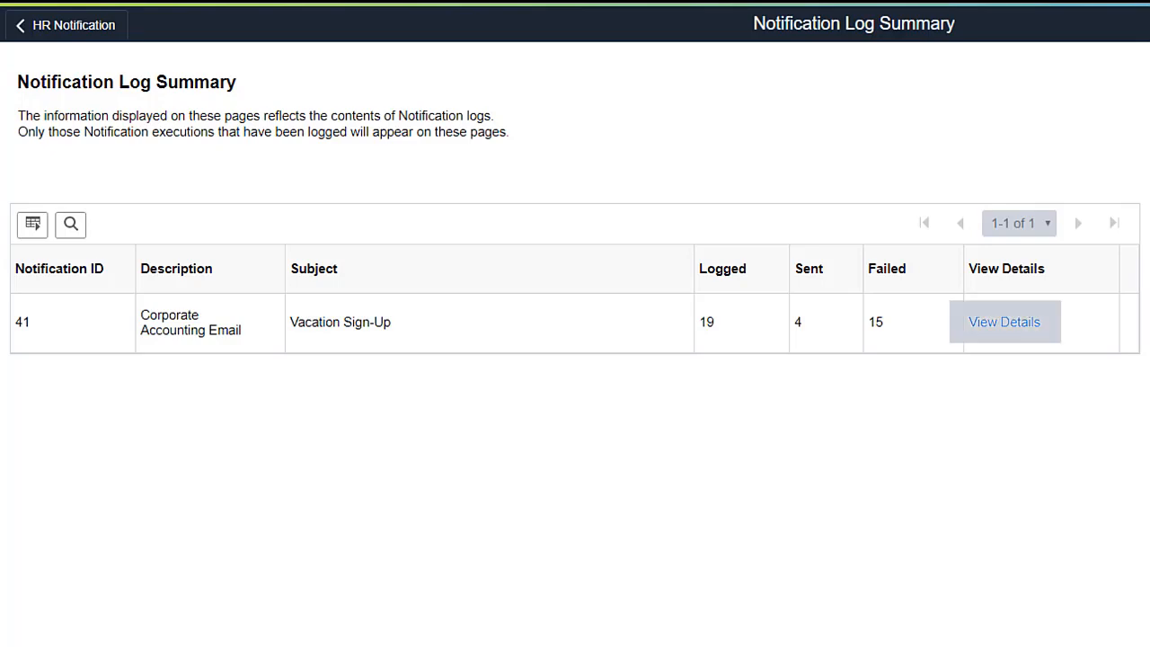
Step: View the detailed log entries for notification 41
left_click(1002, 321)
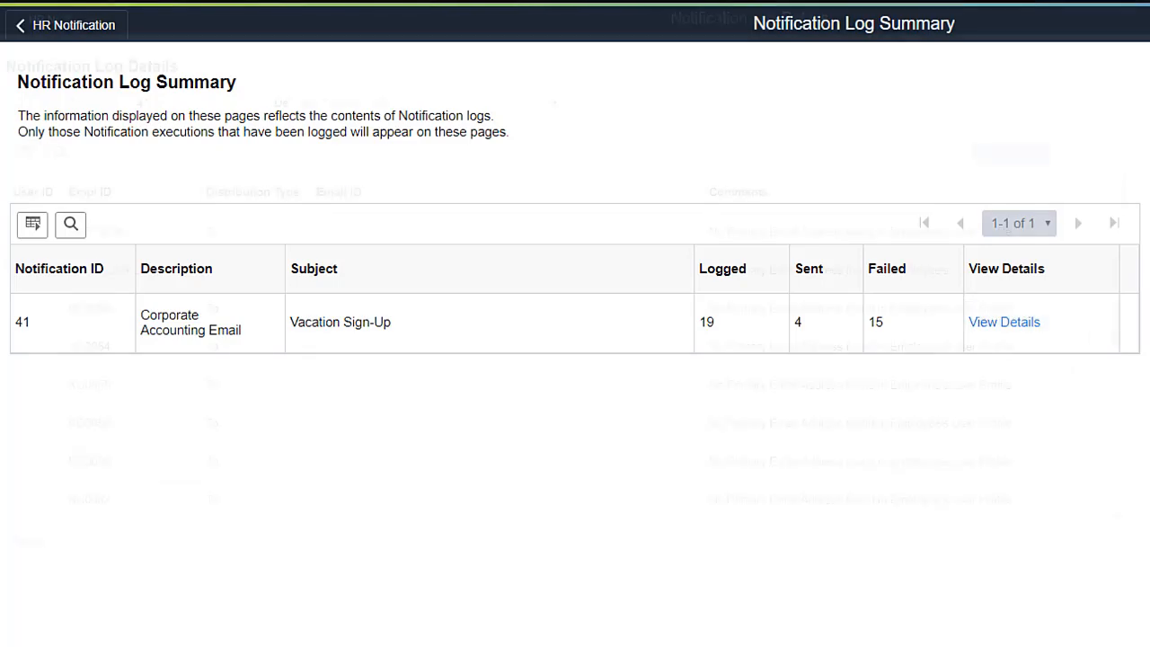
left_click(1003, 322)
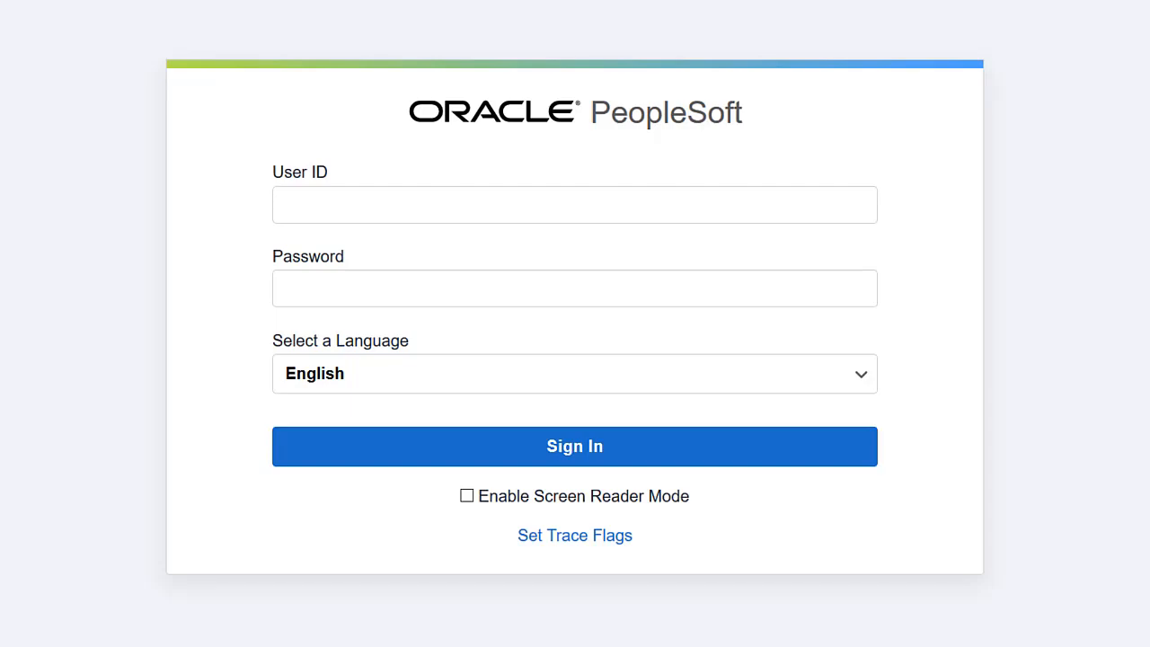
Step: Sign in to PeopleSoft and open the employee's Personal Details in Employee Self Service
left_click(575, 445)
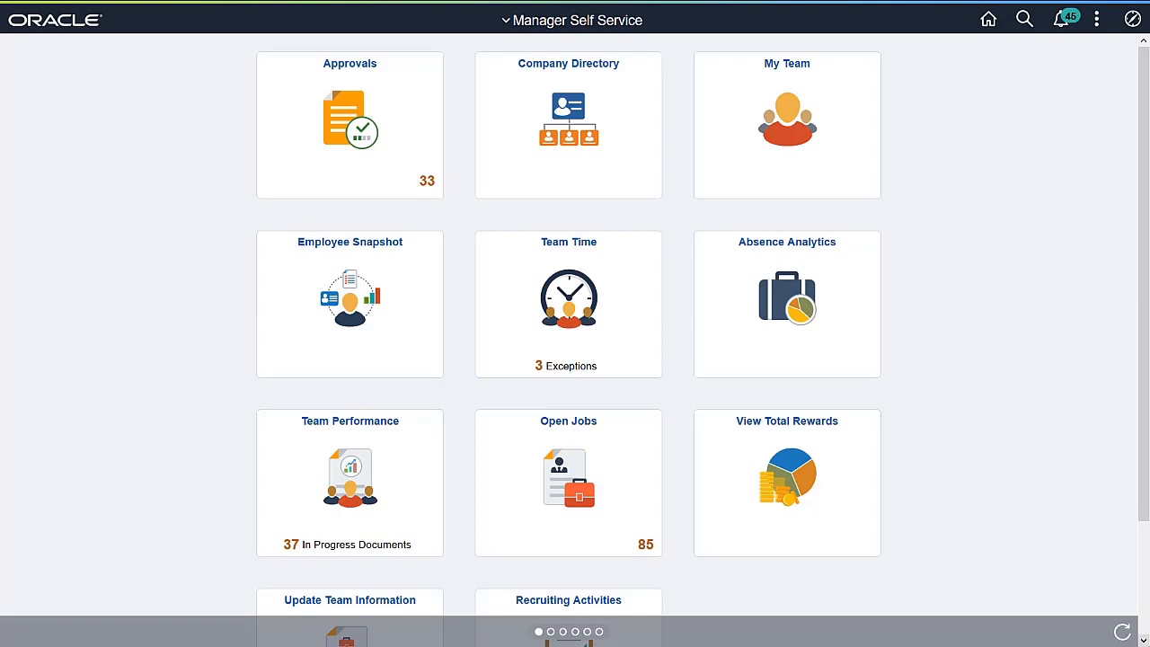
left_click(1097, 18)
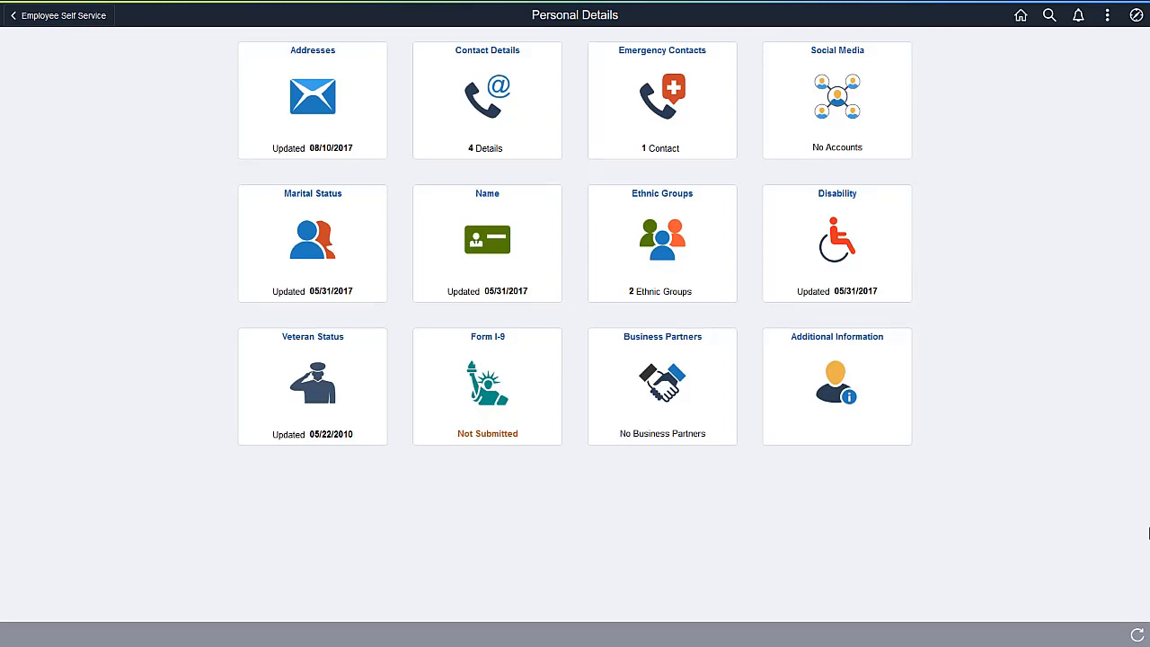
Step: Open the Addresses tile showing the current home address and no mailing address
left_click(661, 101)
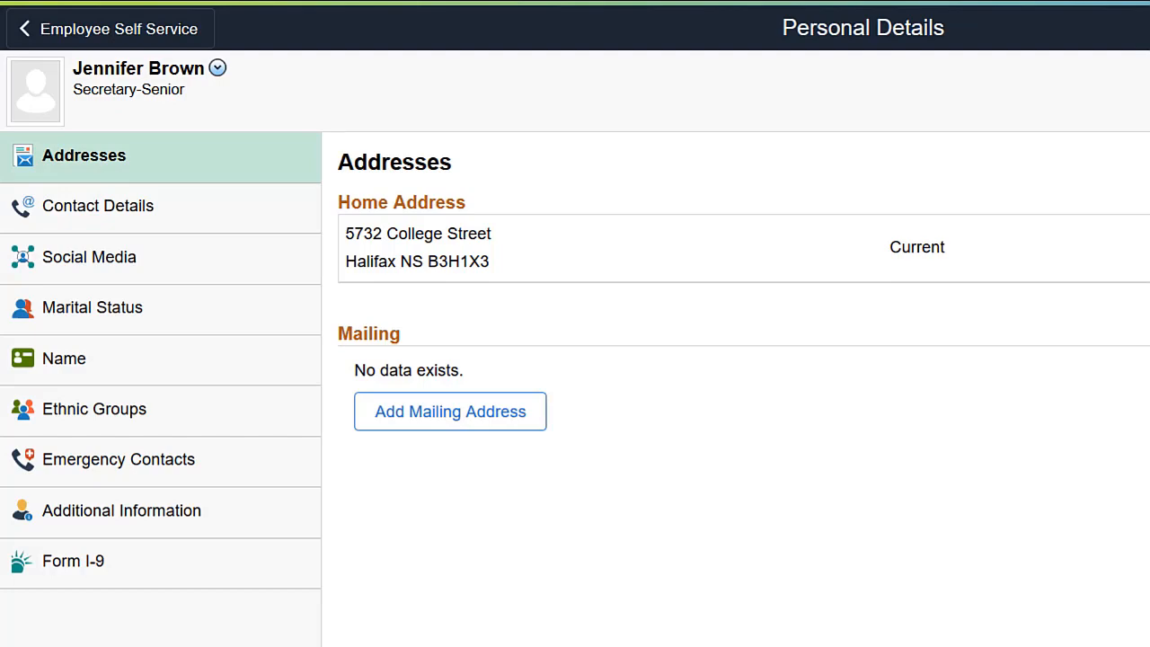
Step: Select another section in the Personal Details left navigation
left_click(26, 28)
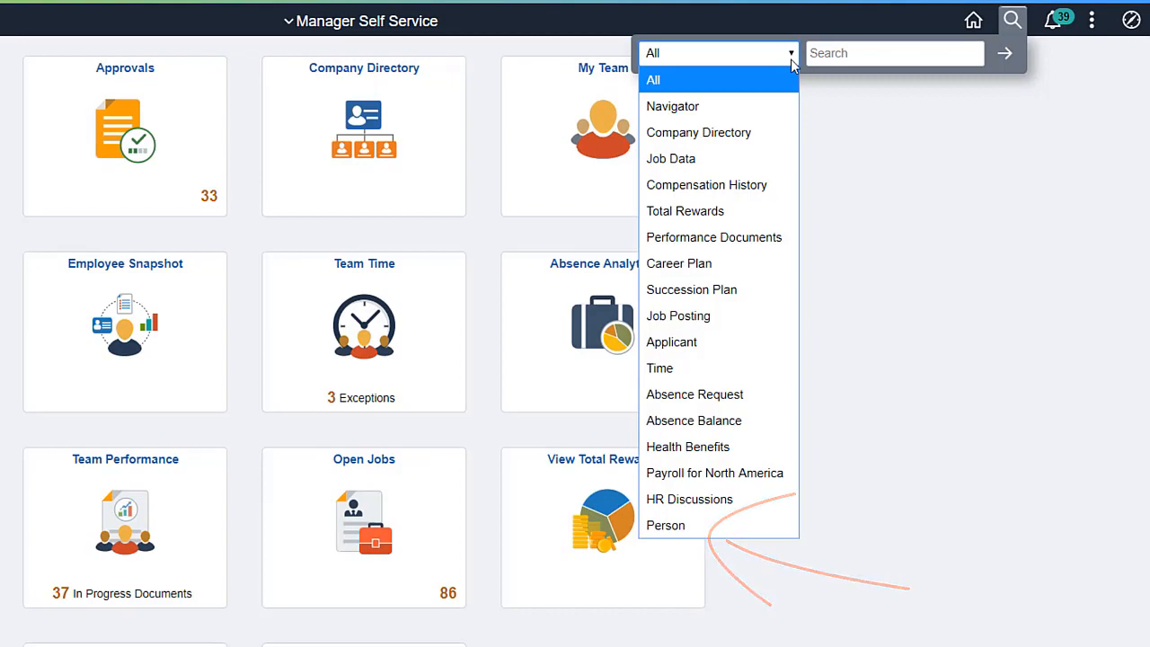
Step: Limit the global search to the Person category before searching for 'Betty'
left_click(664, 524)
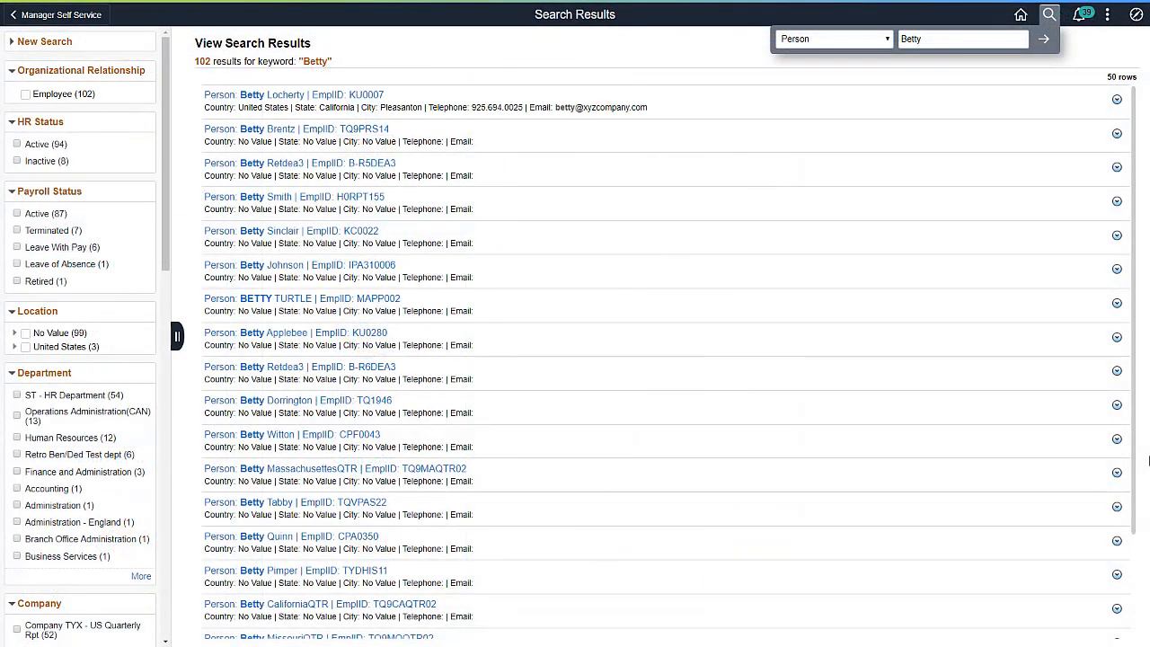